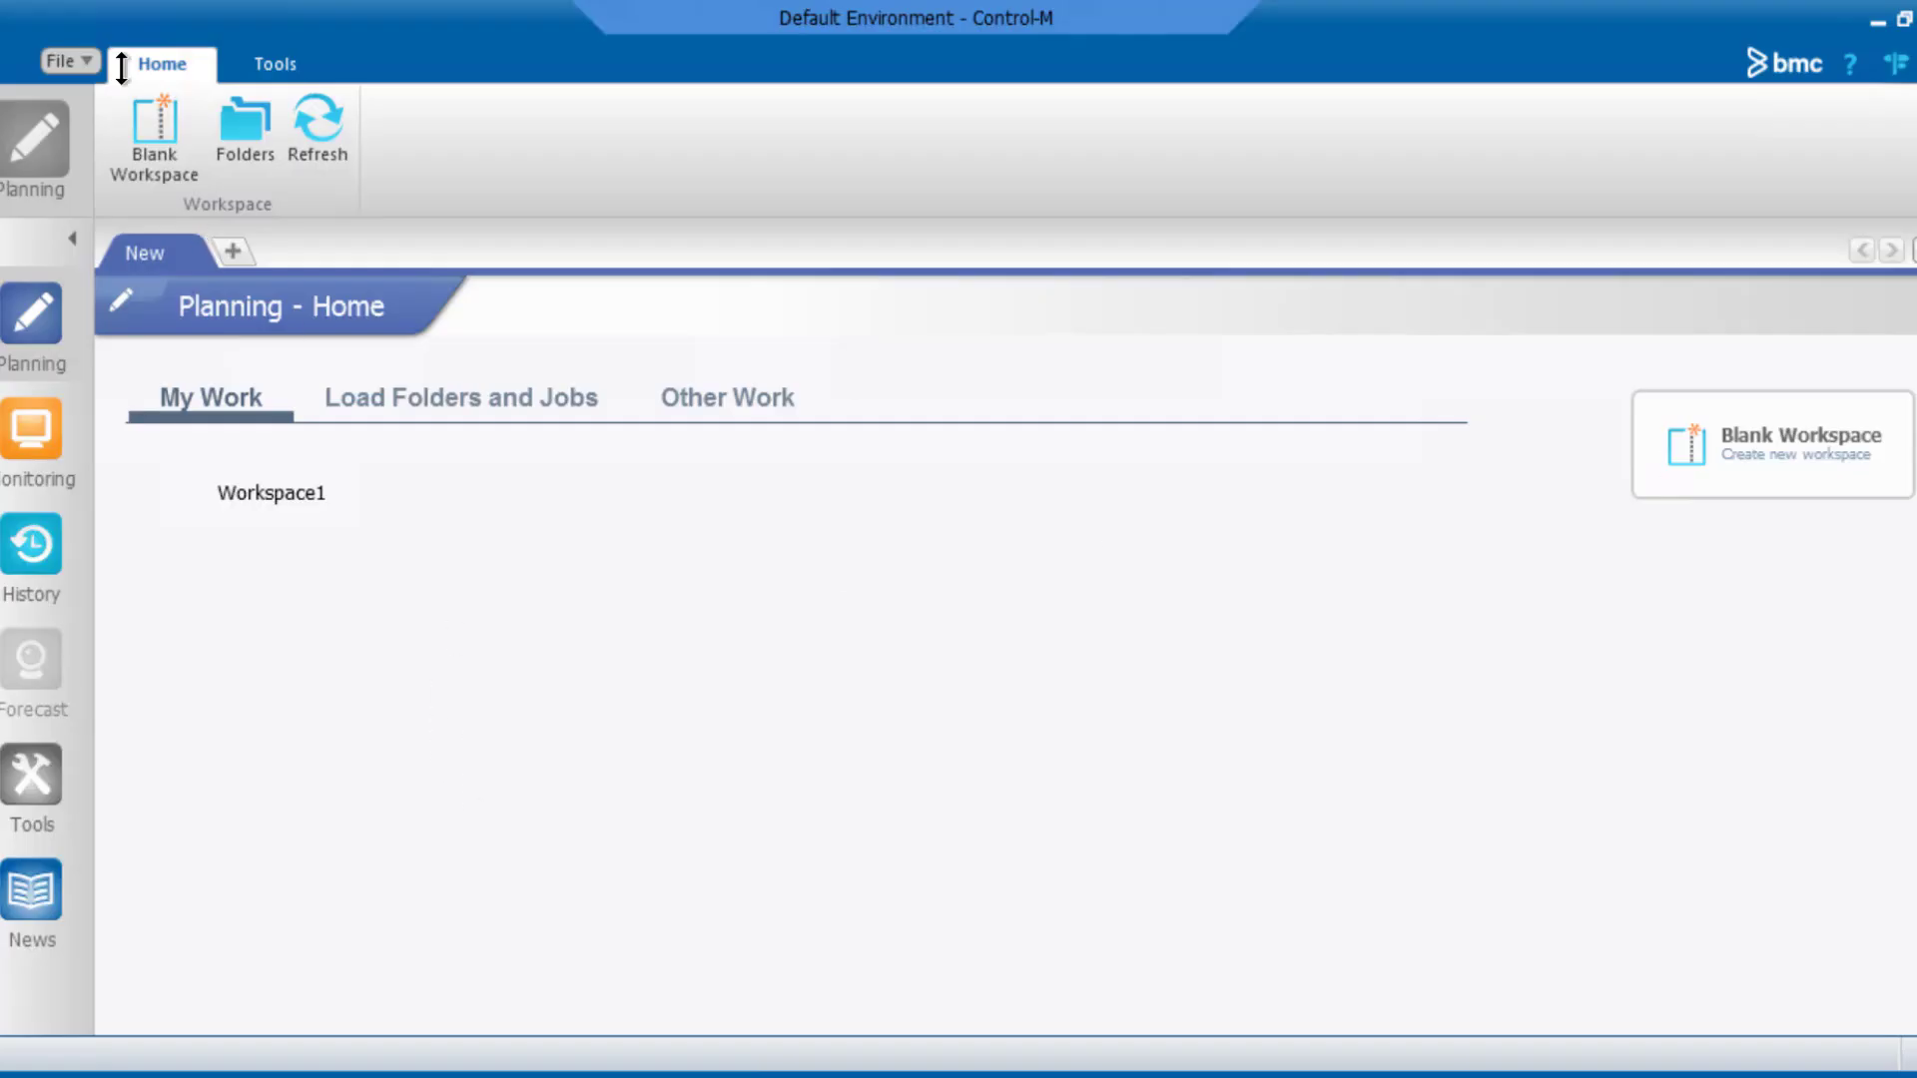
Step: Bring up the Diagnostic Options page via File > Options
click(60, 62)
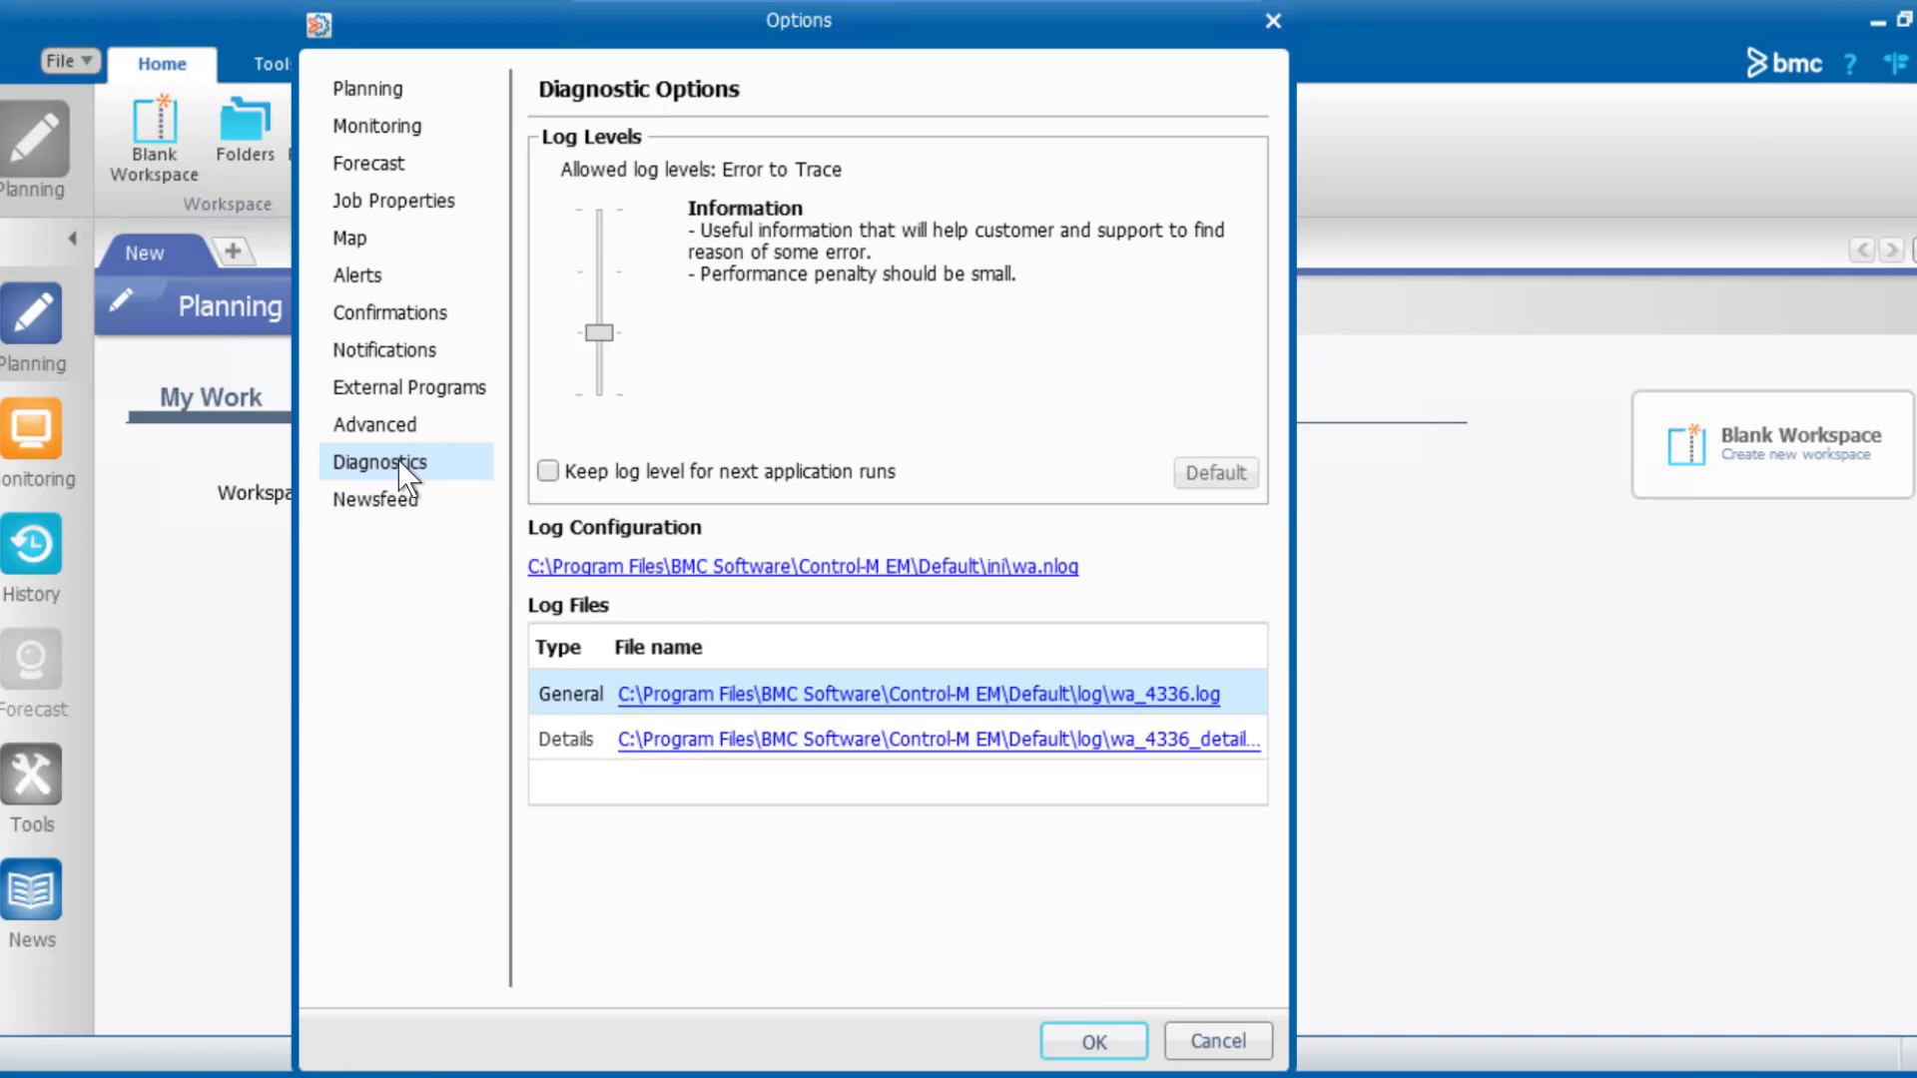
mouse_move(797, 297)
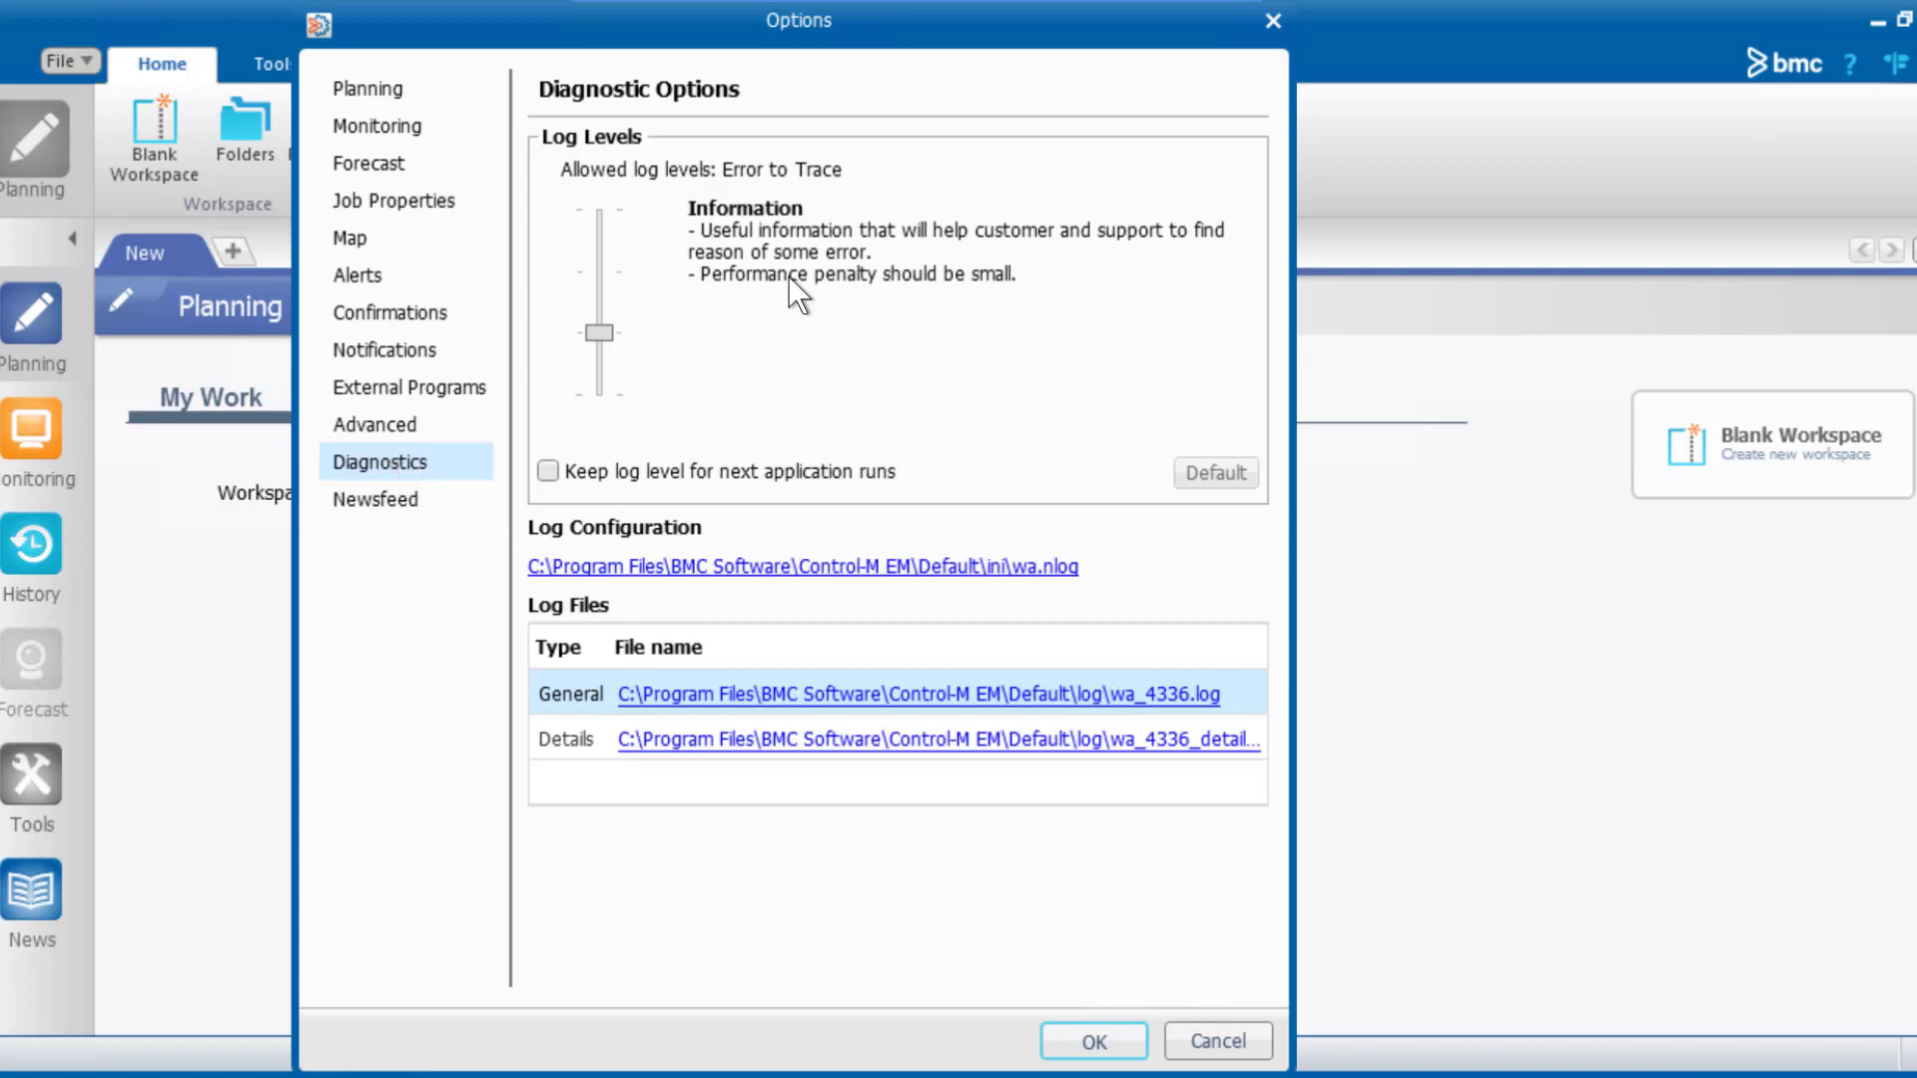
Step: Move the Log Levels slider through Trace, Debug and Information, ending on Error and Warning
drag(601, 329, 601, 208)
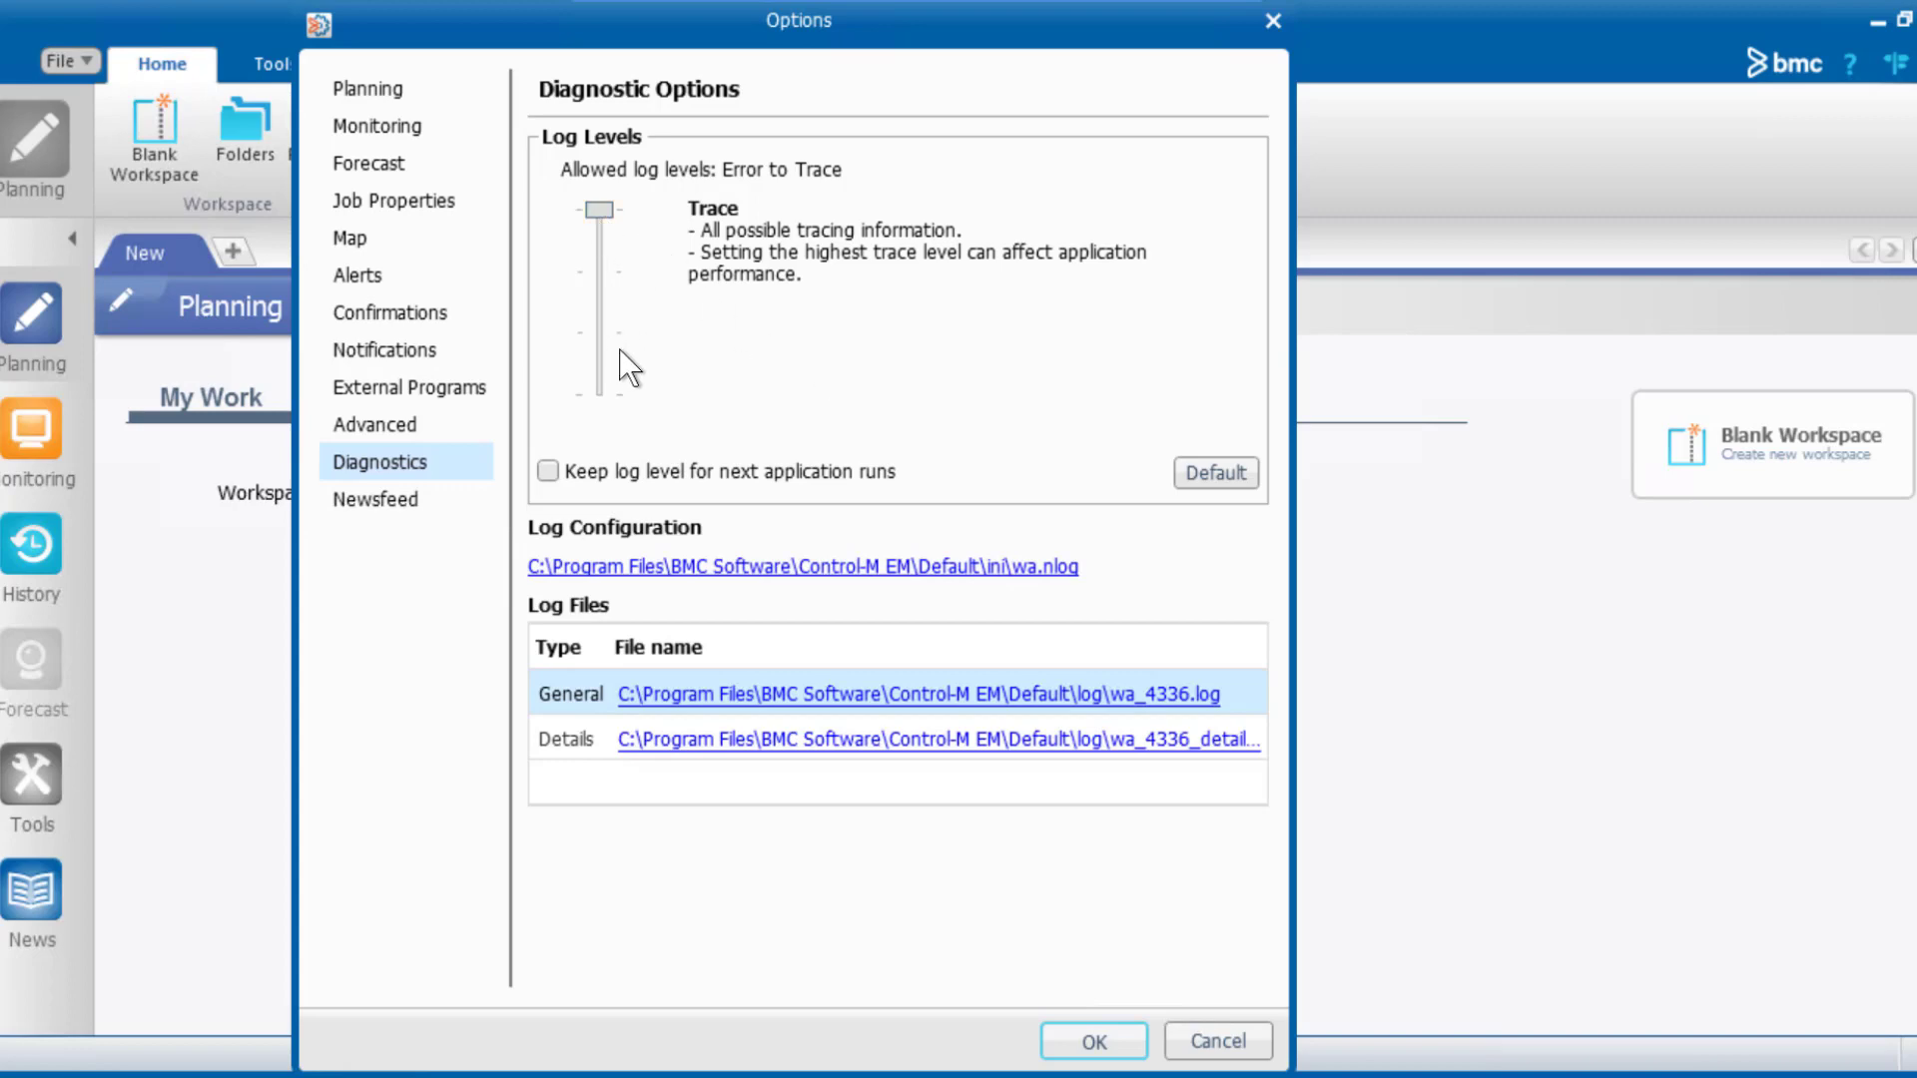
mouse_move(627, 327)
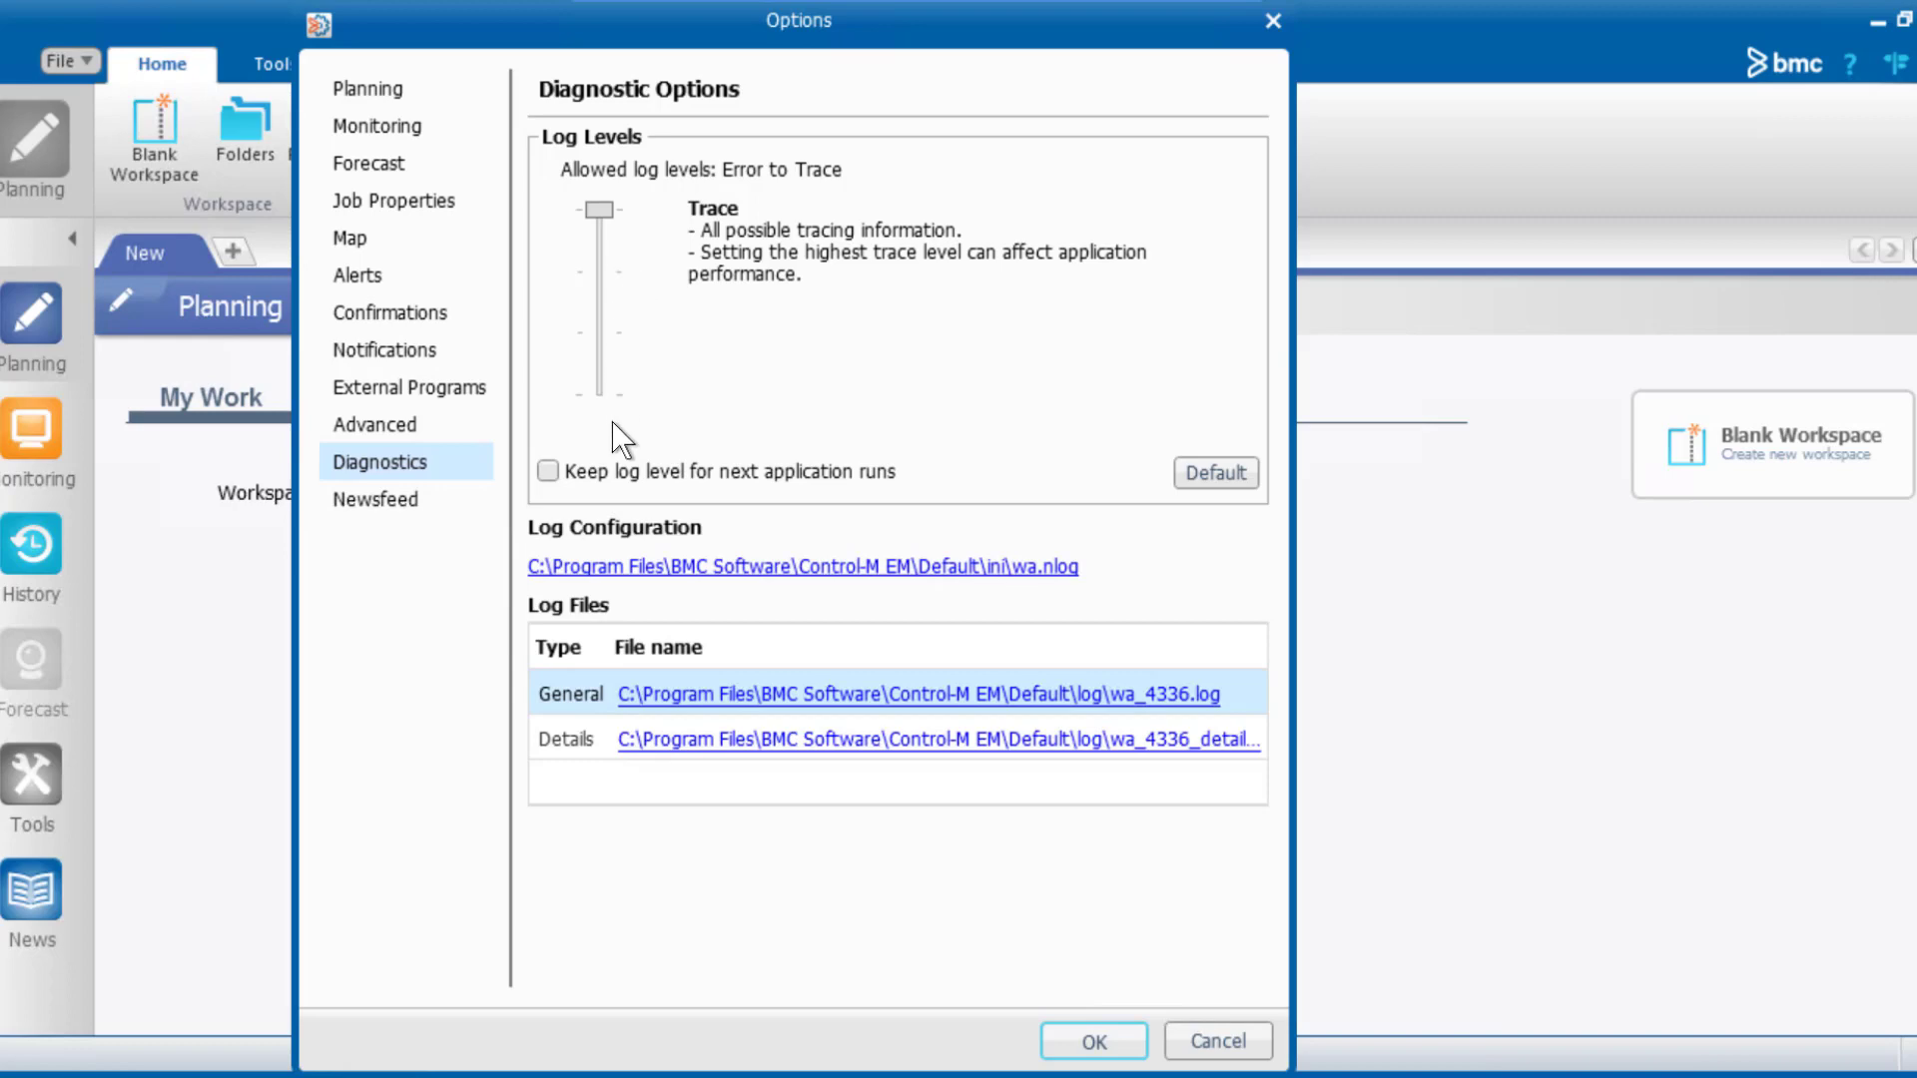
drag(597, 208, 597, 274)
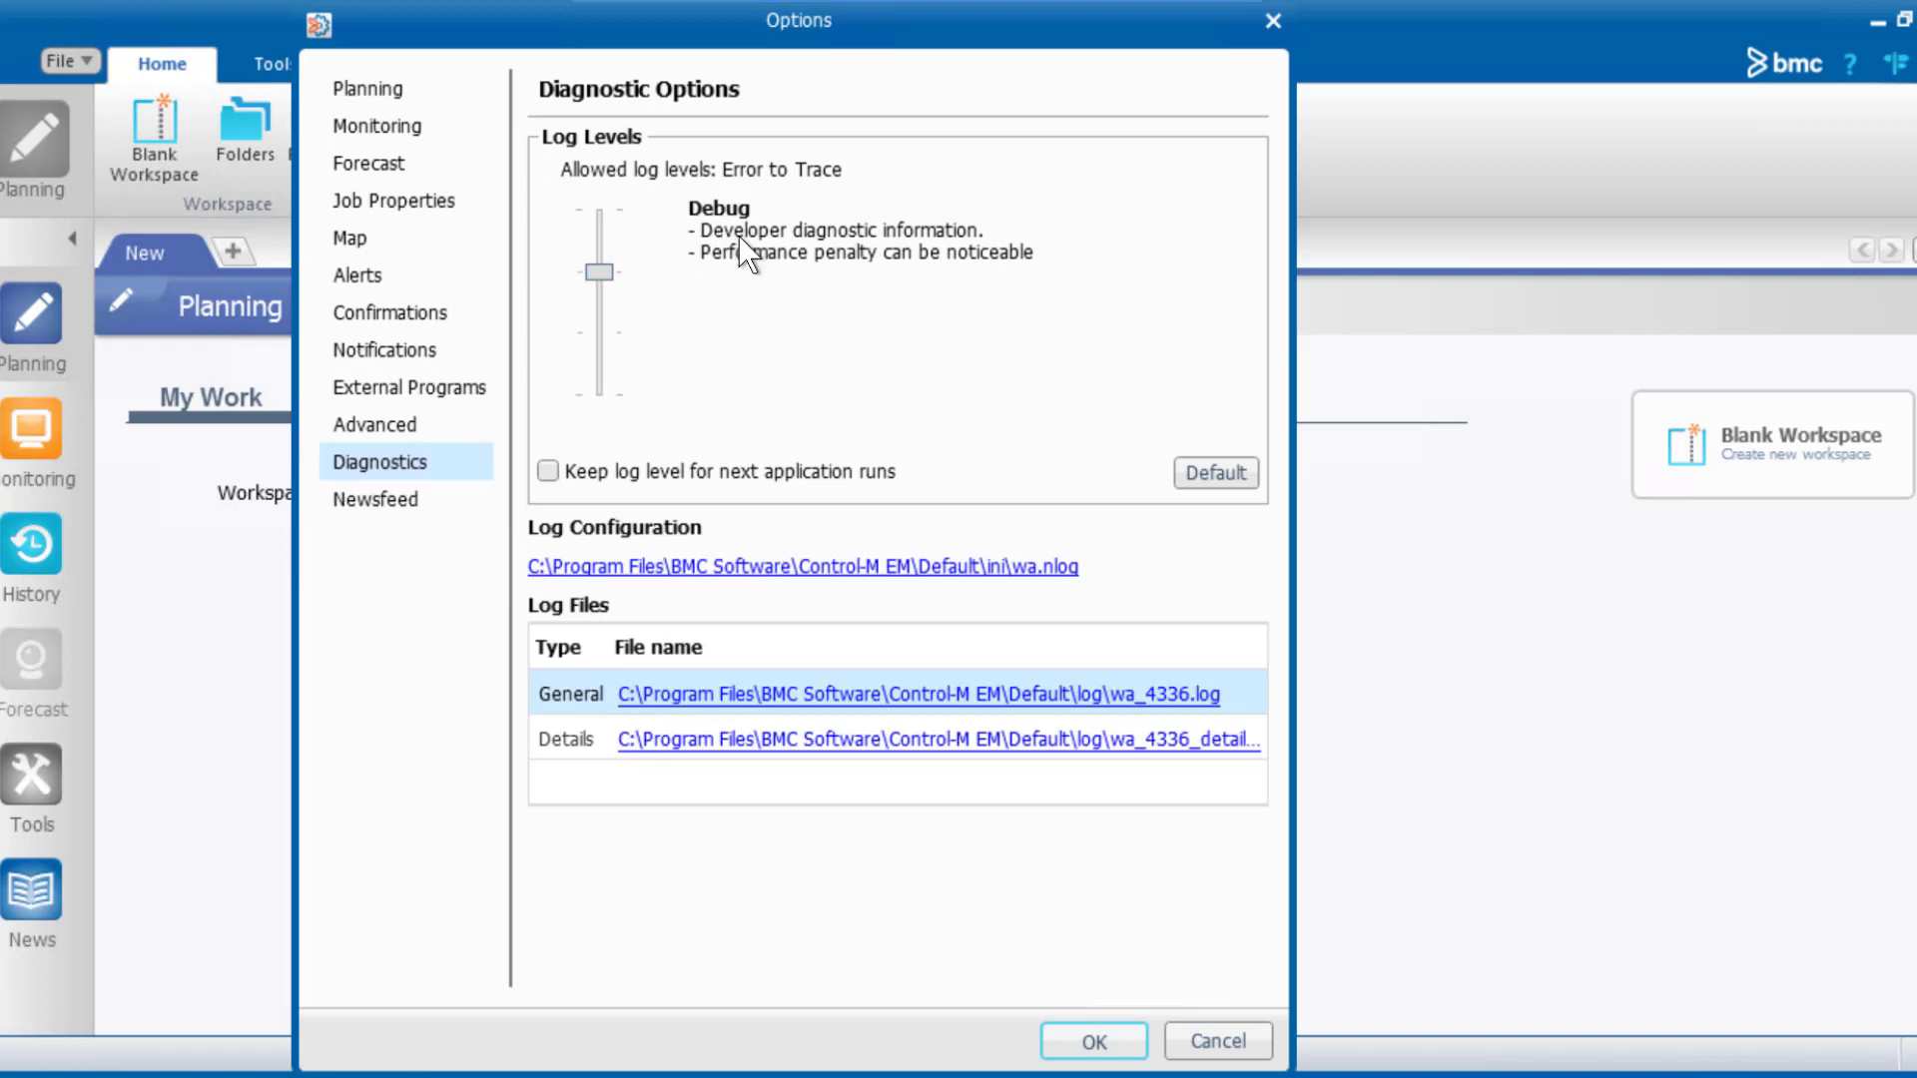
mouse_move(787, 254)
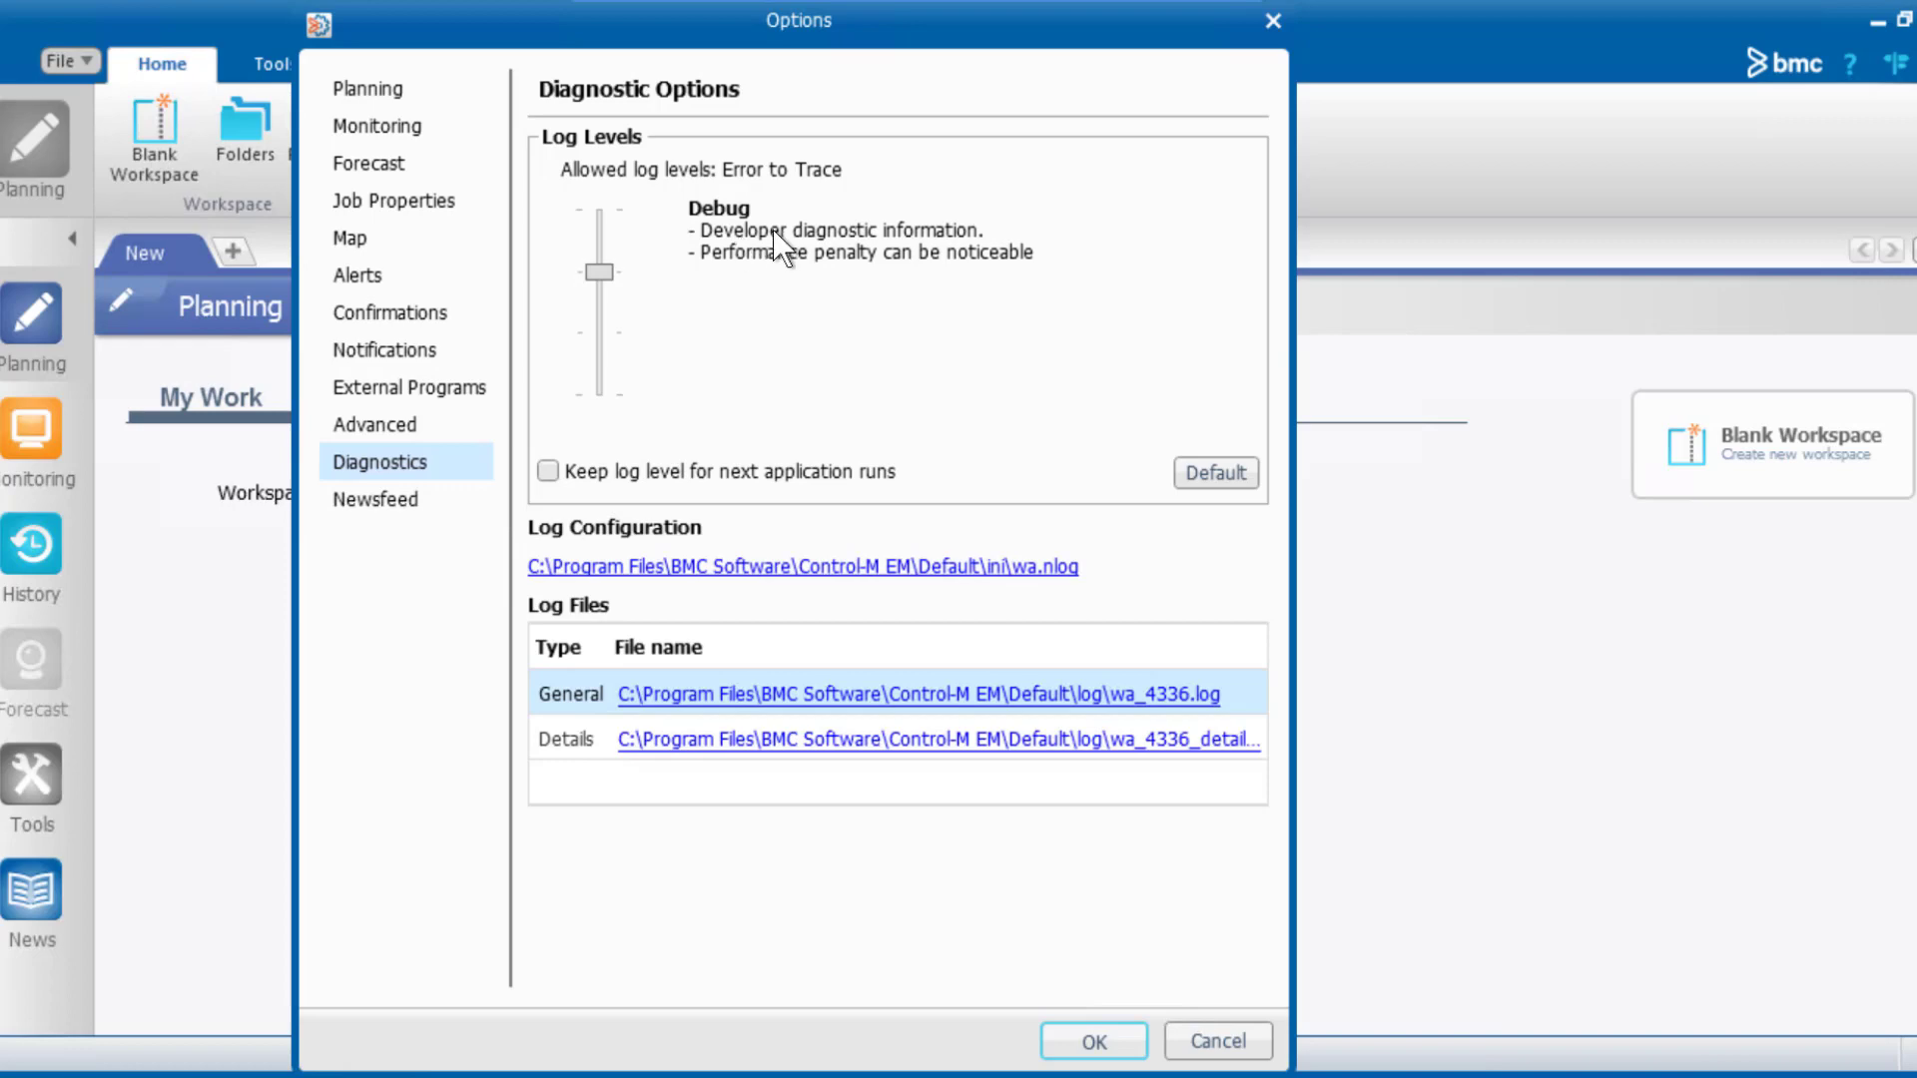
mouse_move(693, 334)
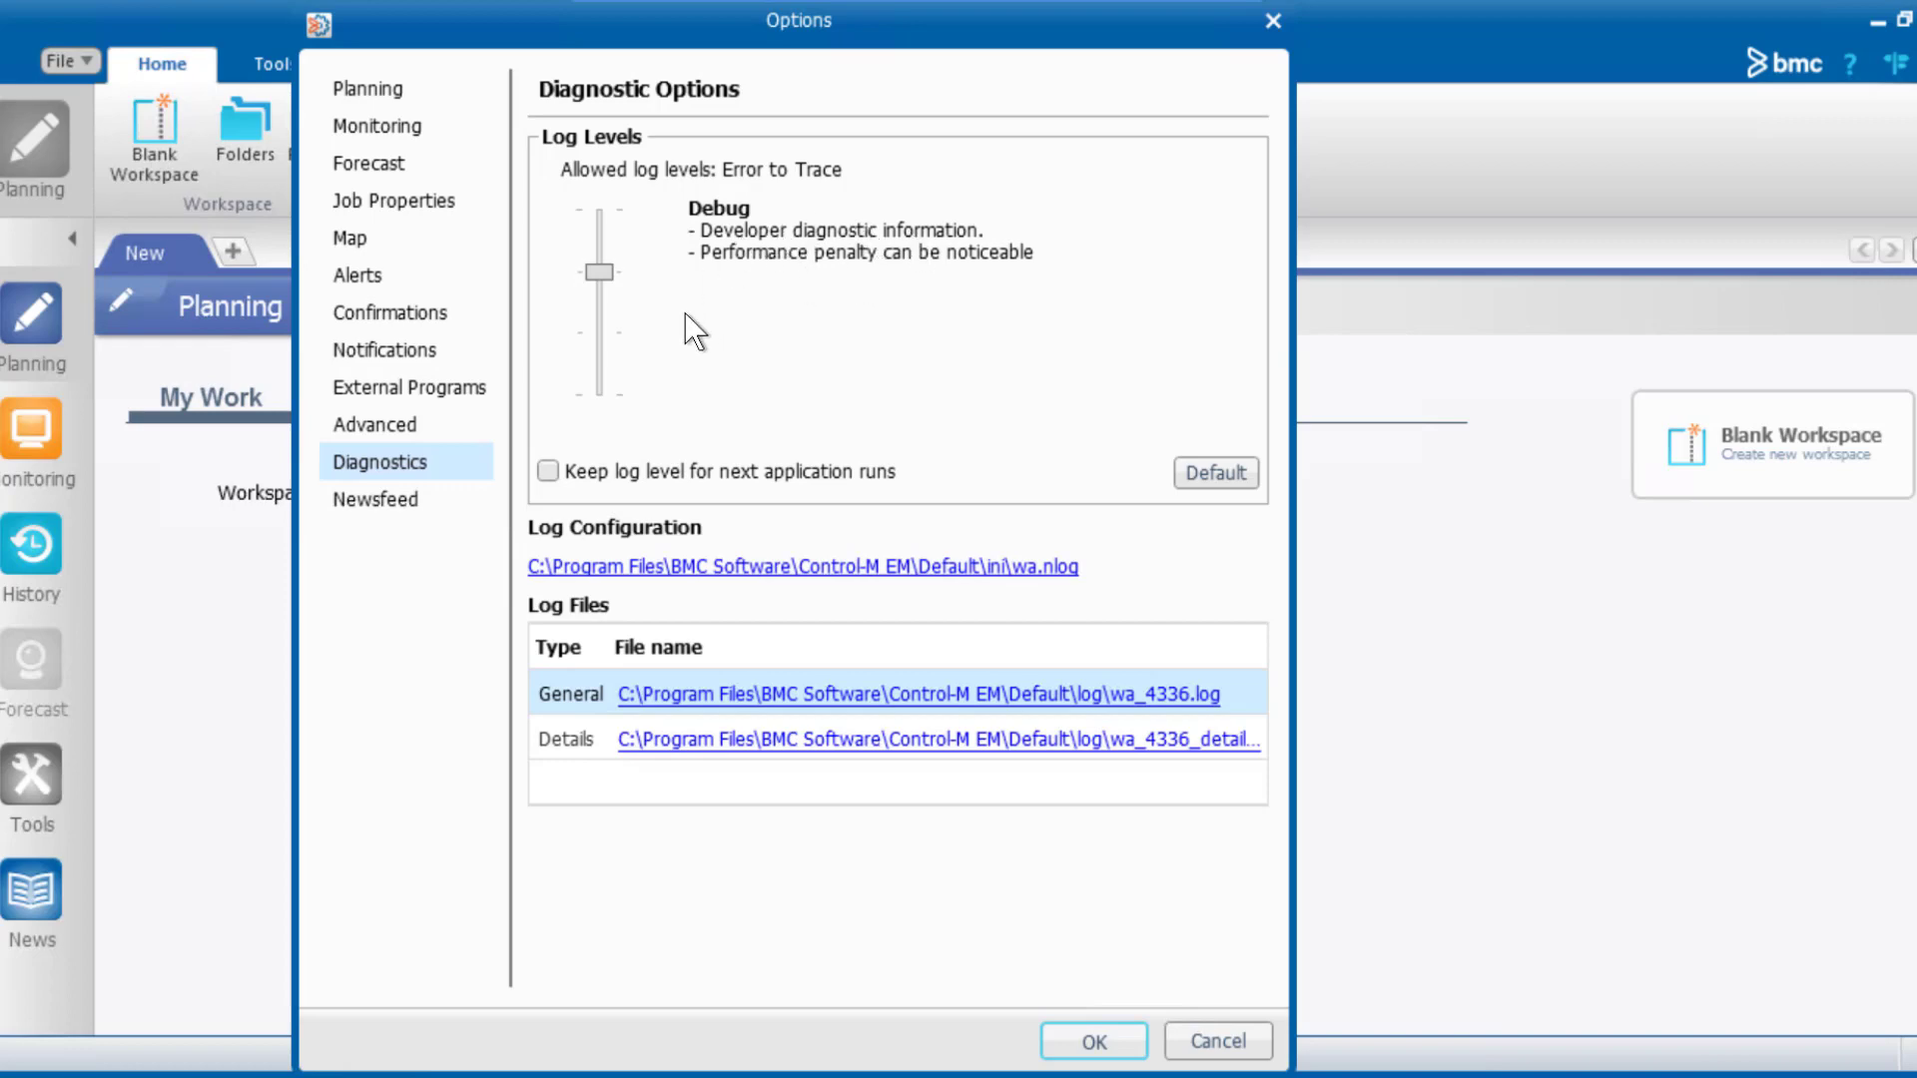
drag(598, 269, 597, 335)
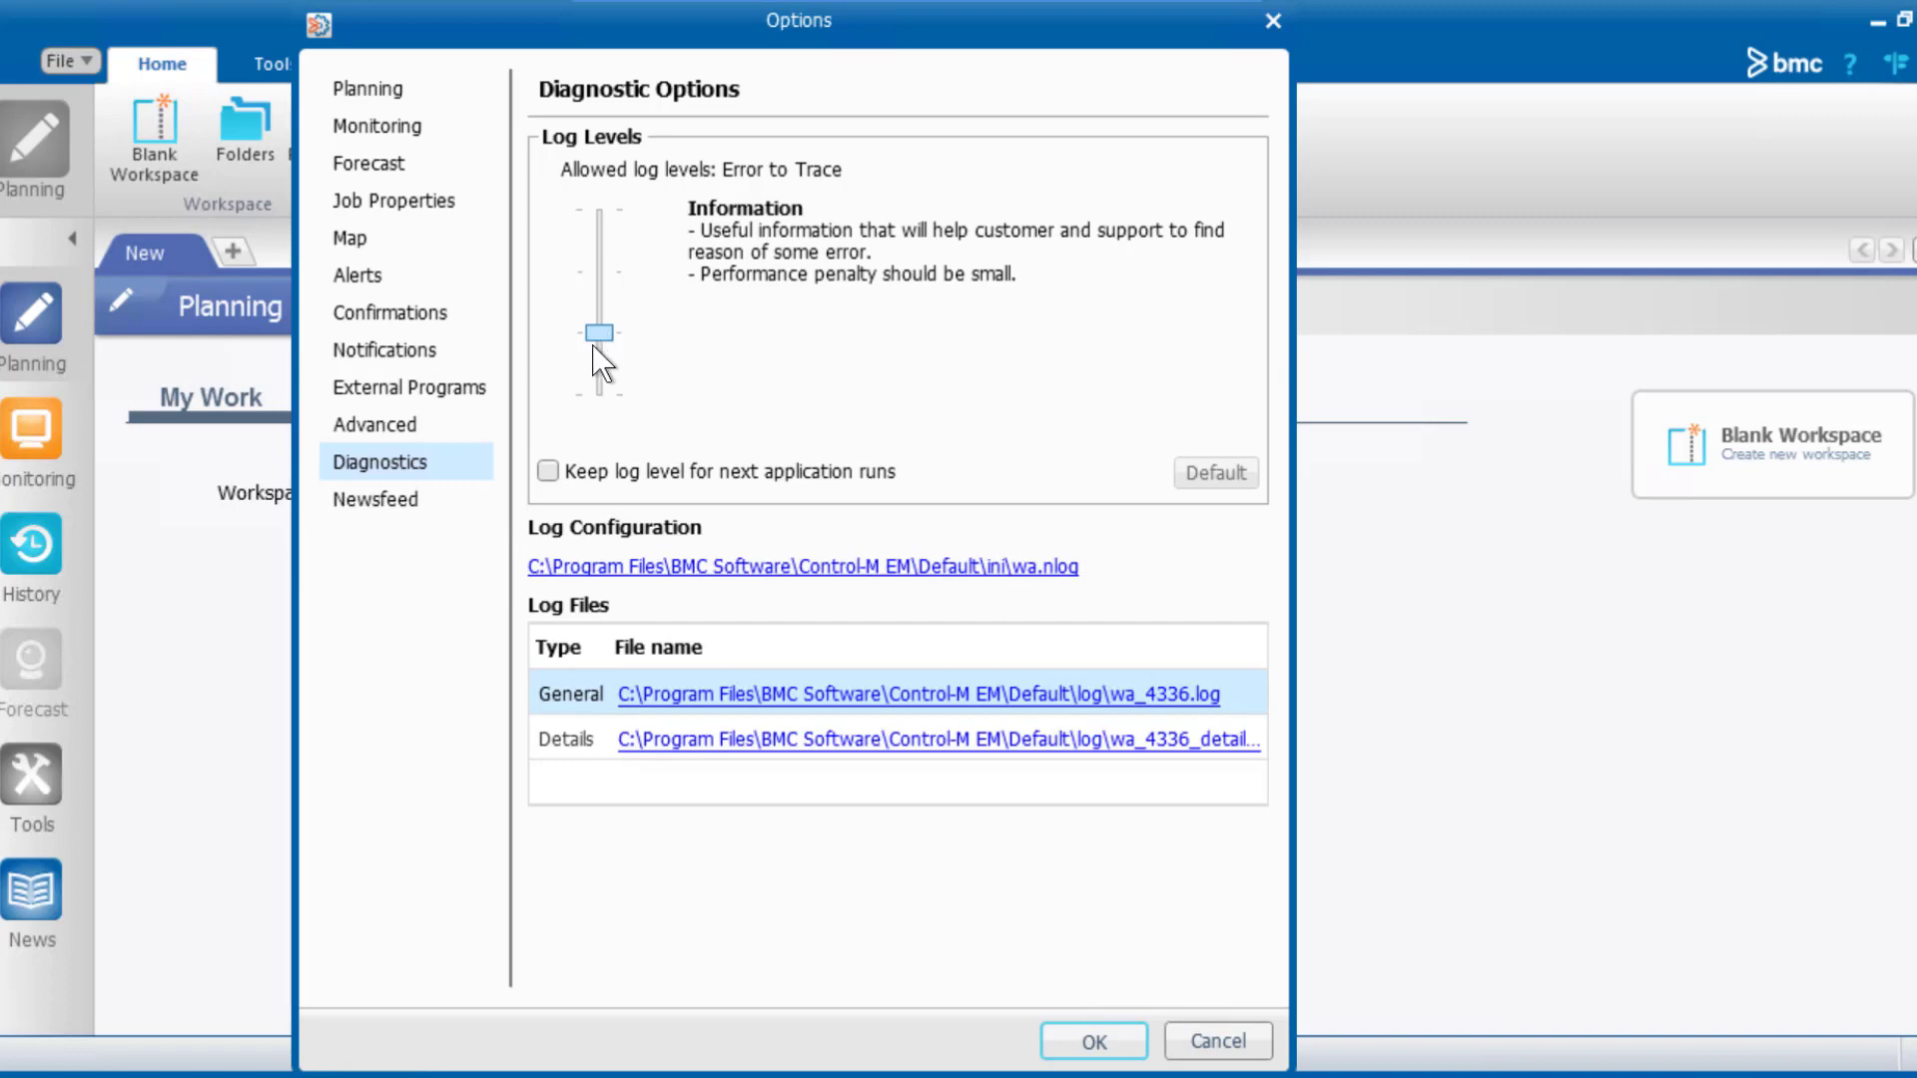
drag(597, 333, 597, 396)
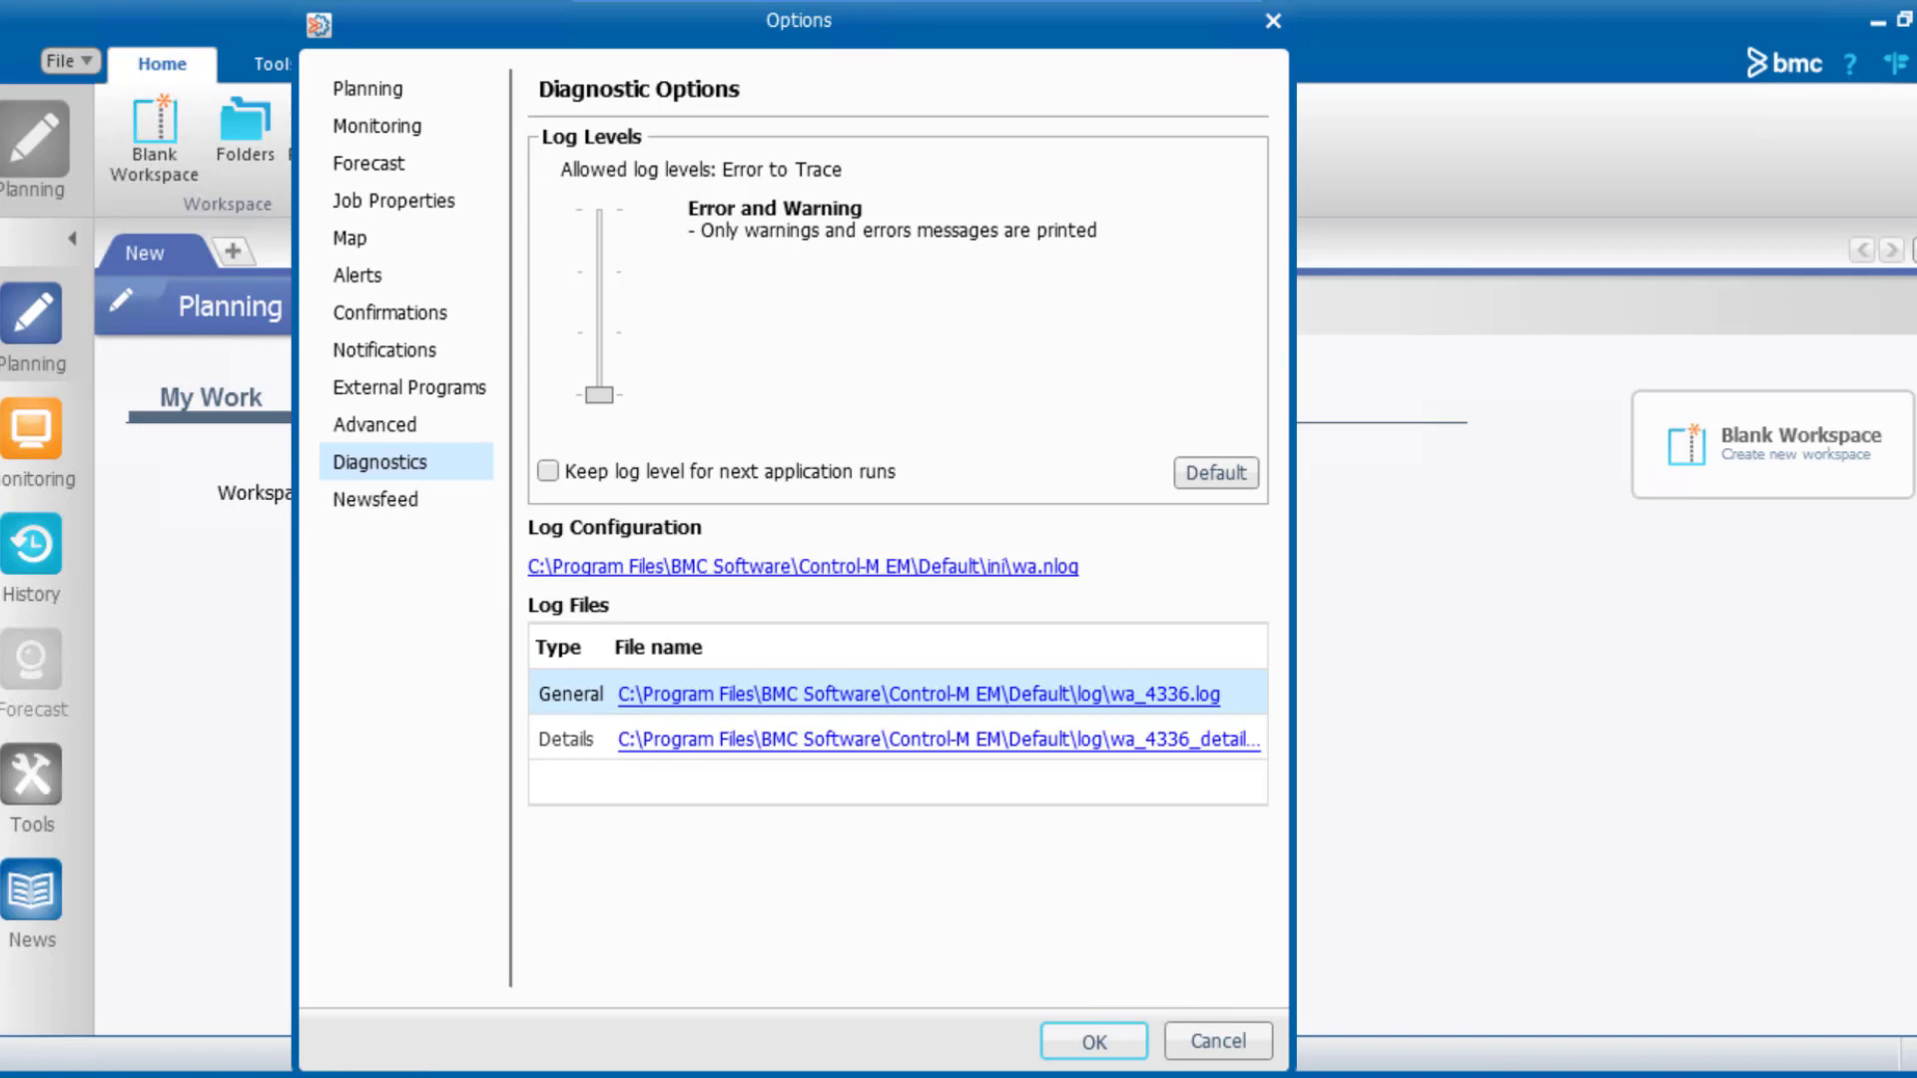
mouse_move(342, 635)
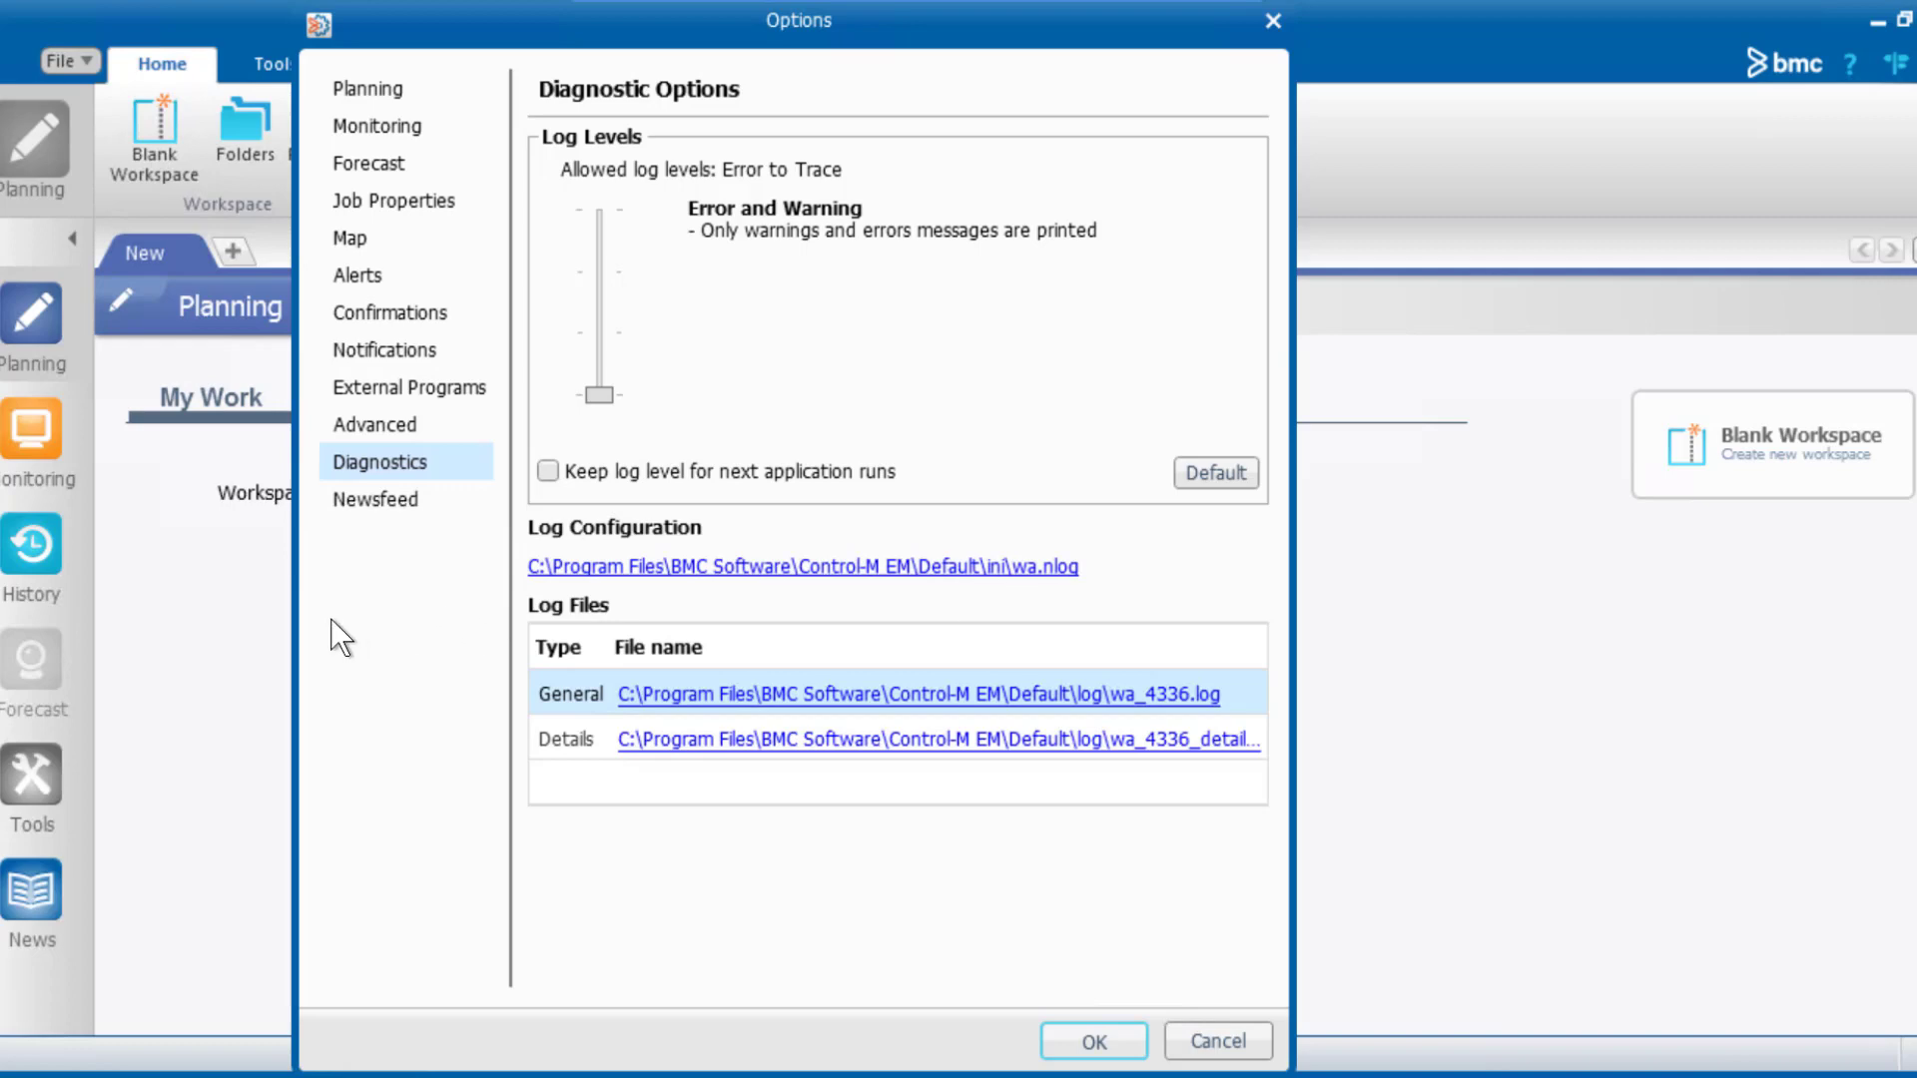
mouse_move(759, 286)
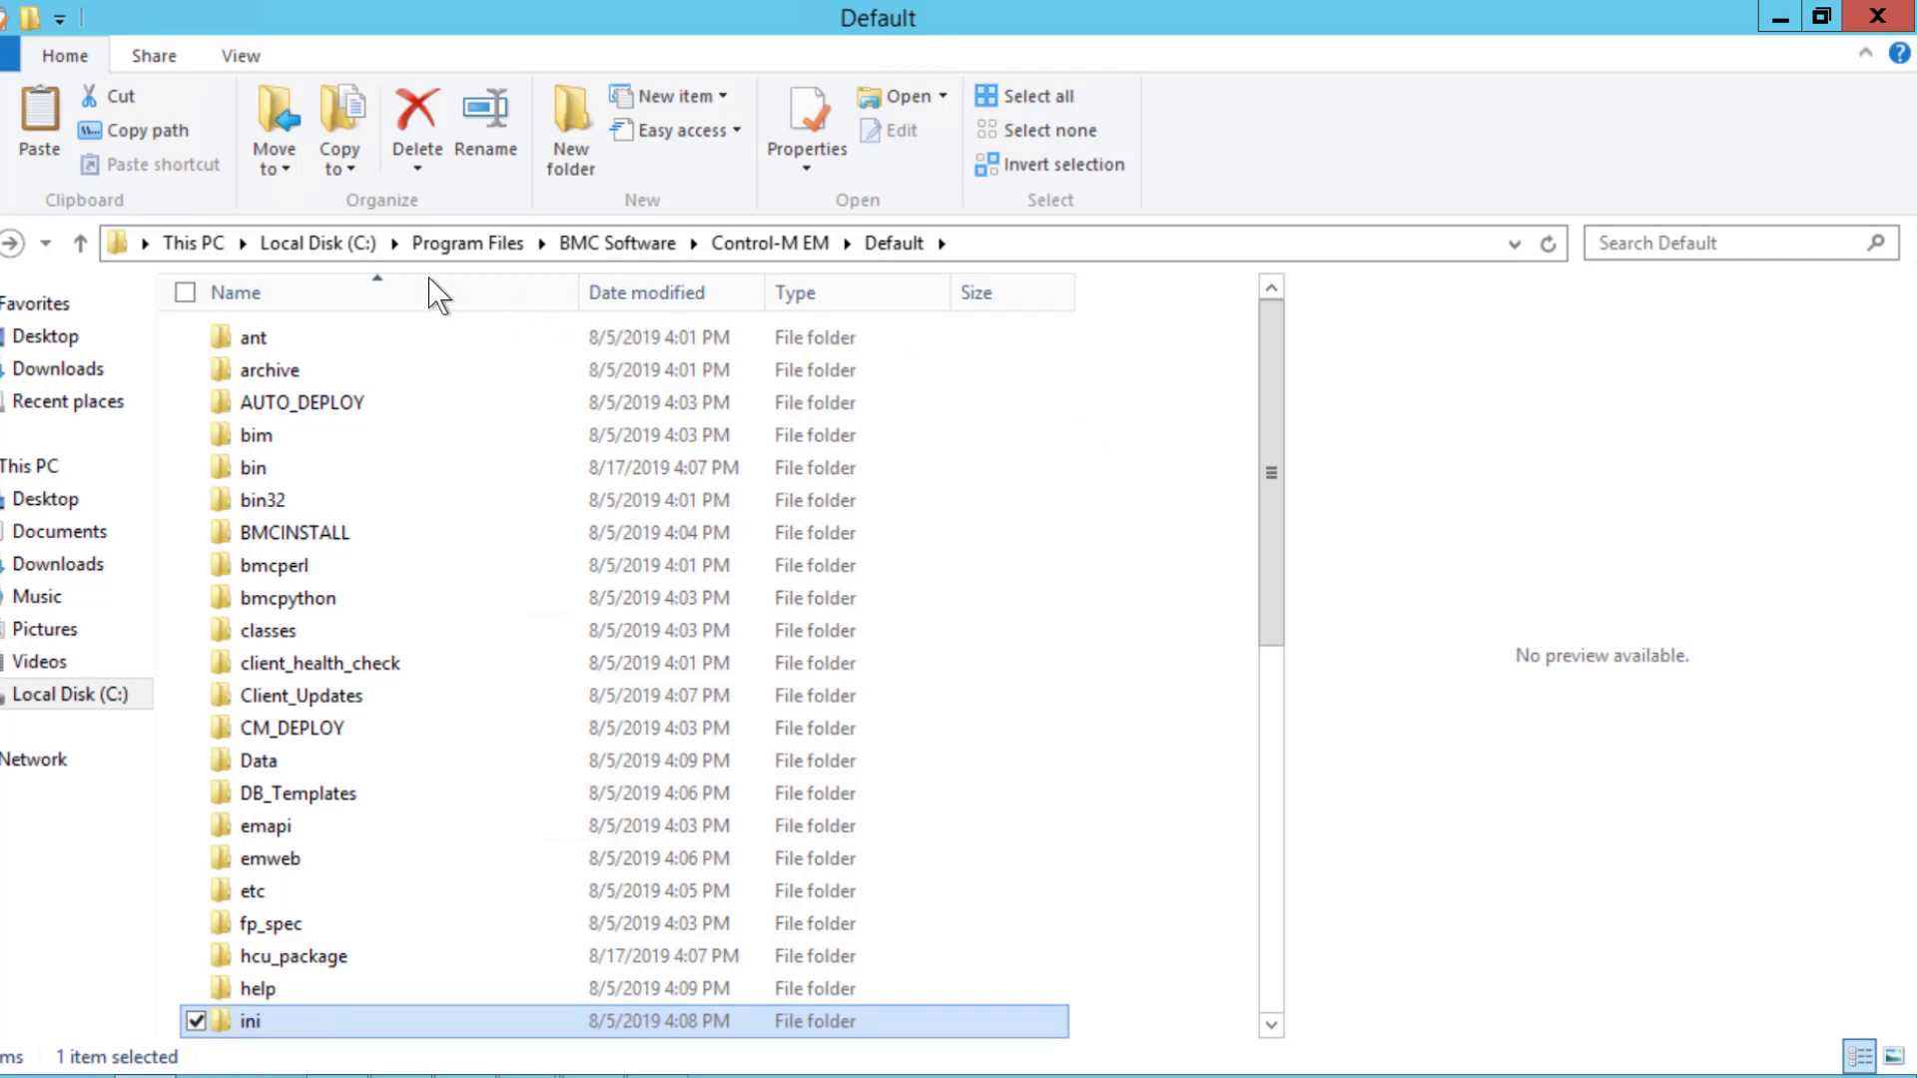
mouse_move(891, 272)
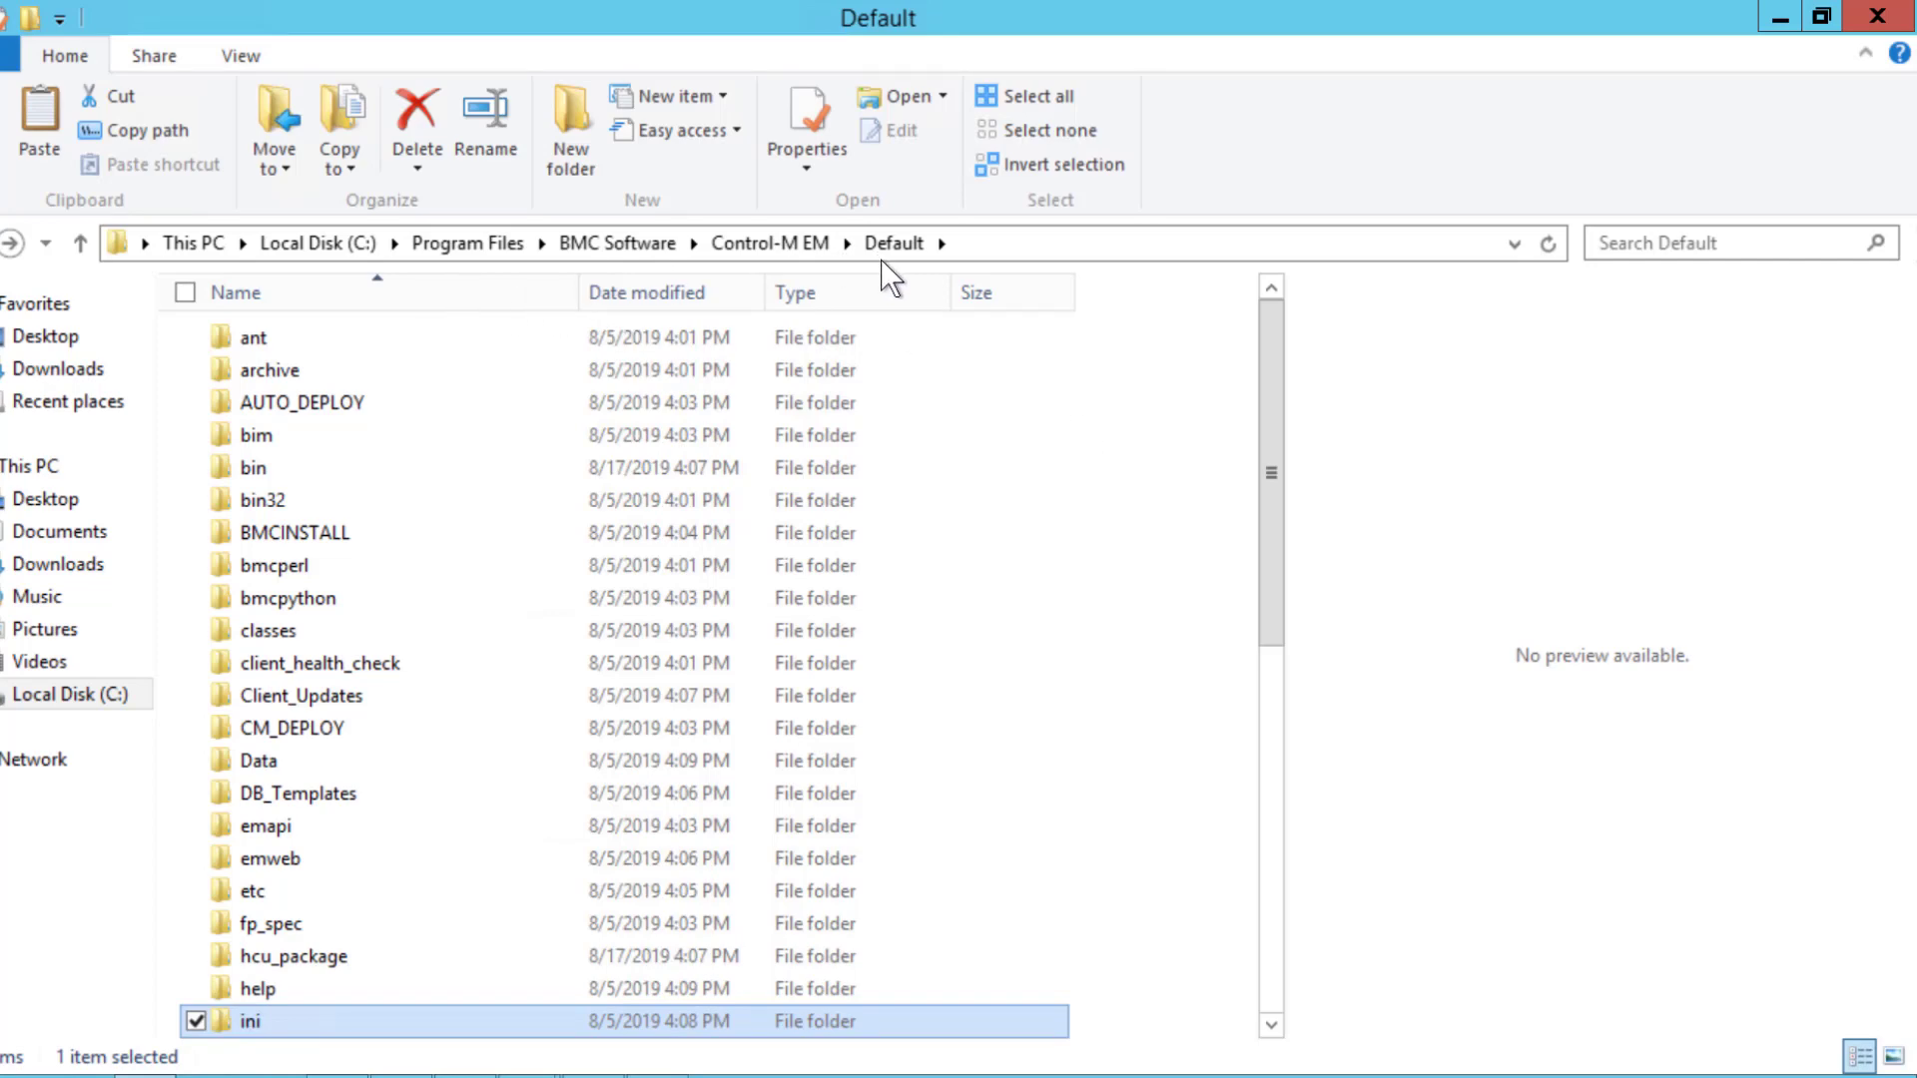
mouse_move(863, 285)
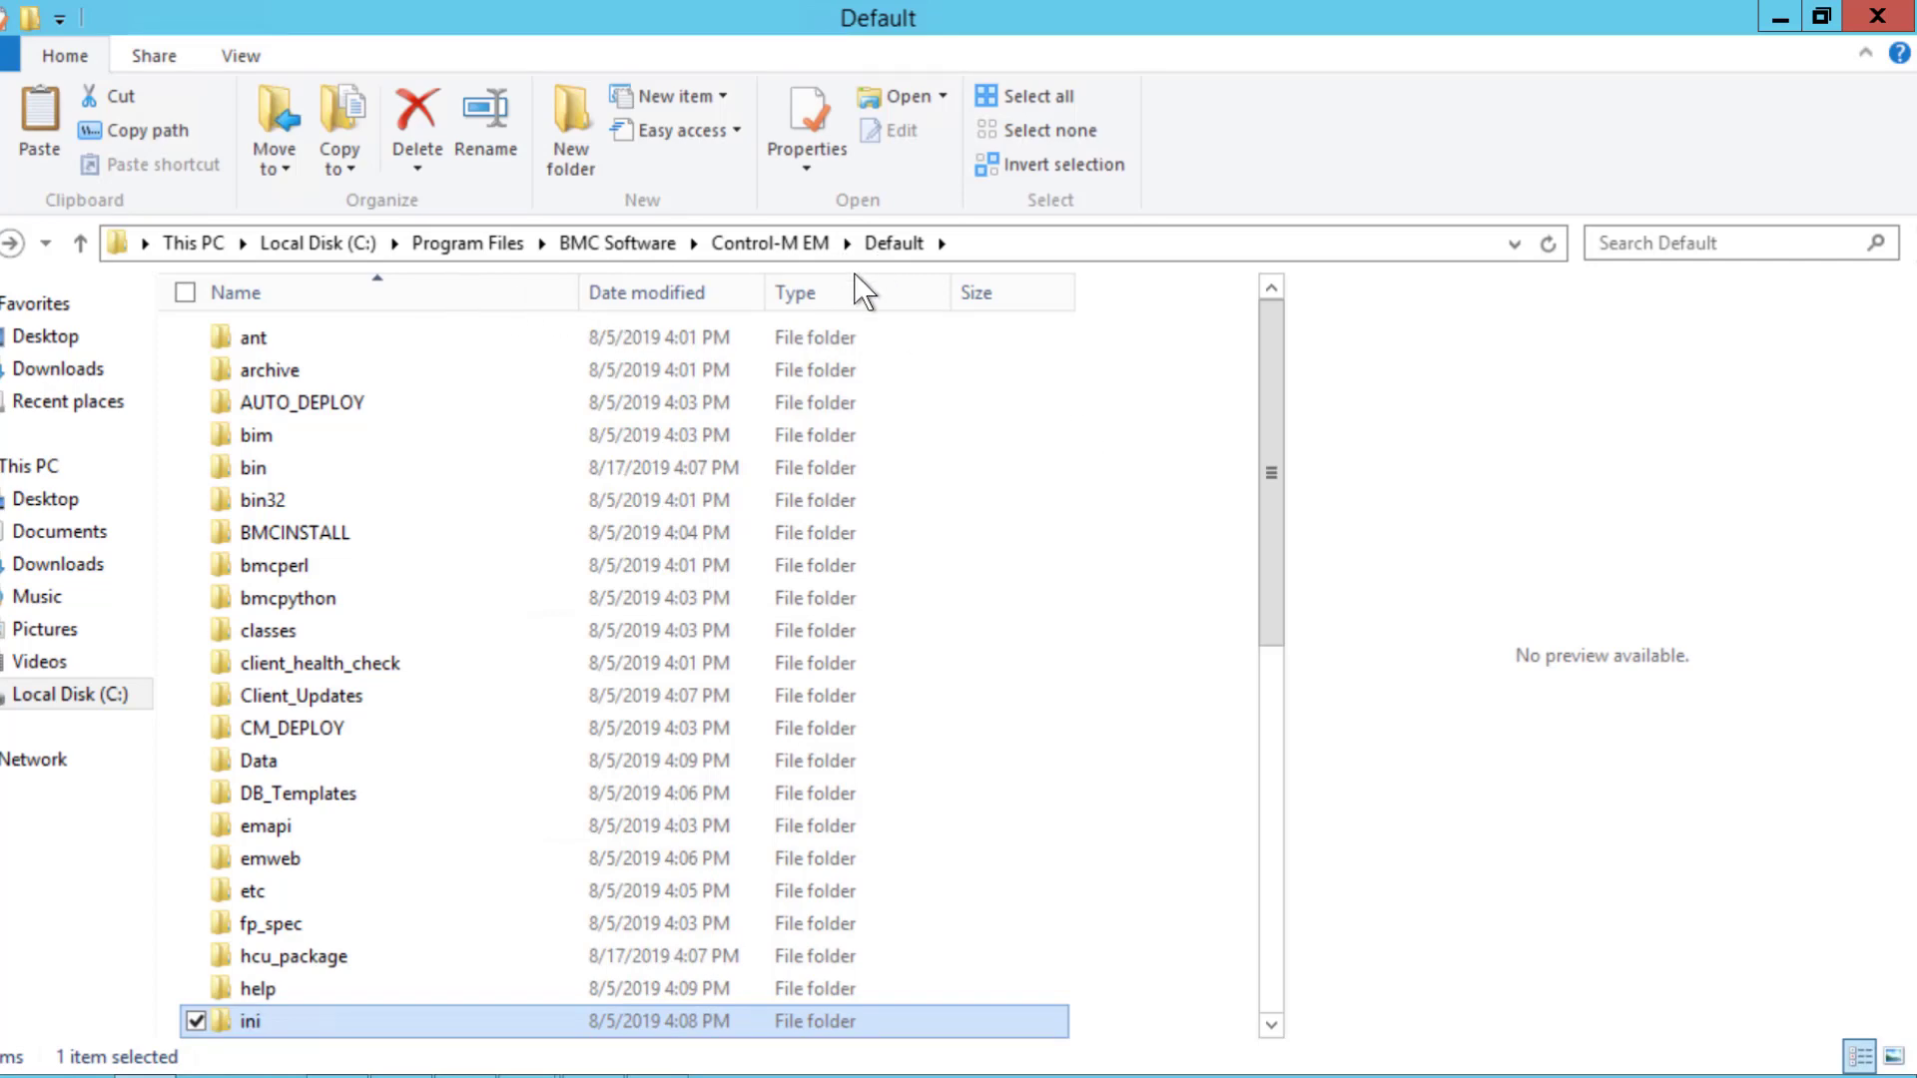
mouse_move(292, 1039)
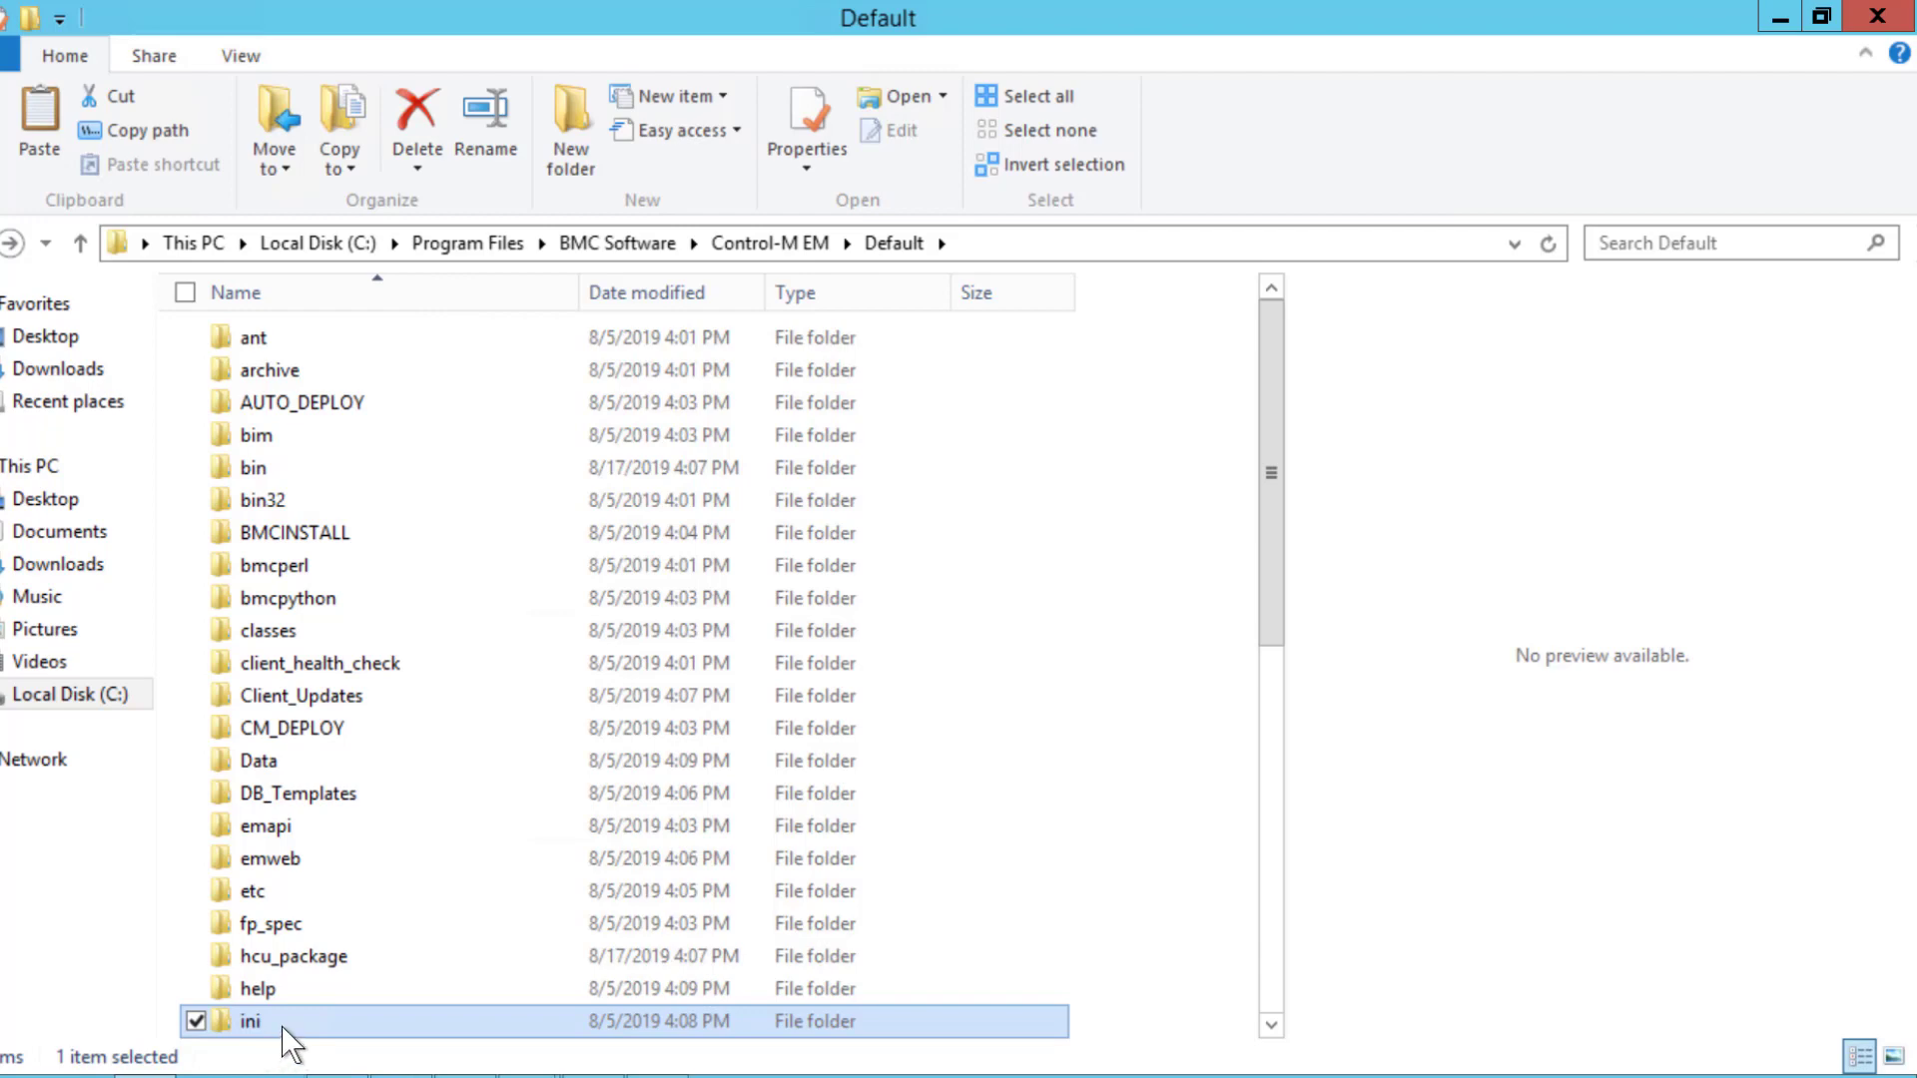
Step: From the ini folder, select ccm_DiagLvls.ini (MinimumDbgLvl 2 4) and open it for editing
double_click(250, 1021)
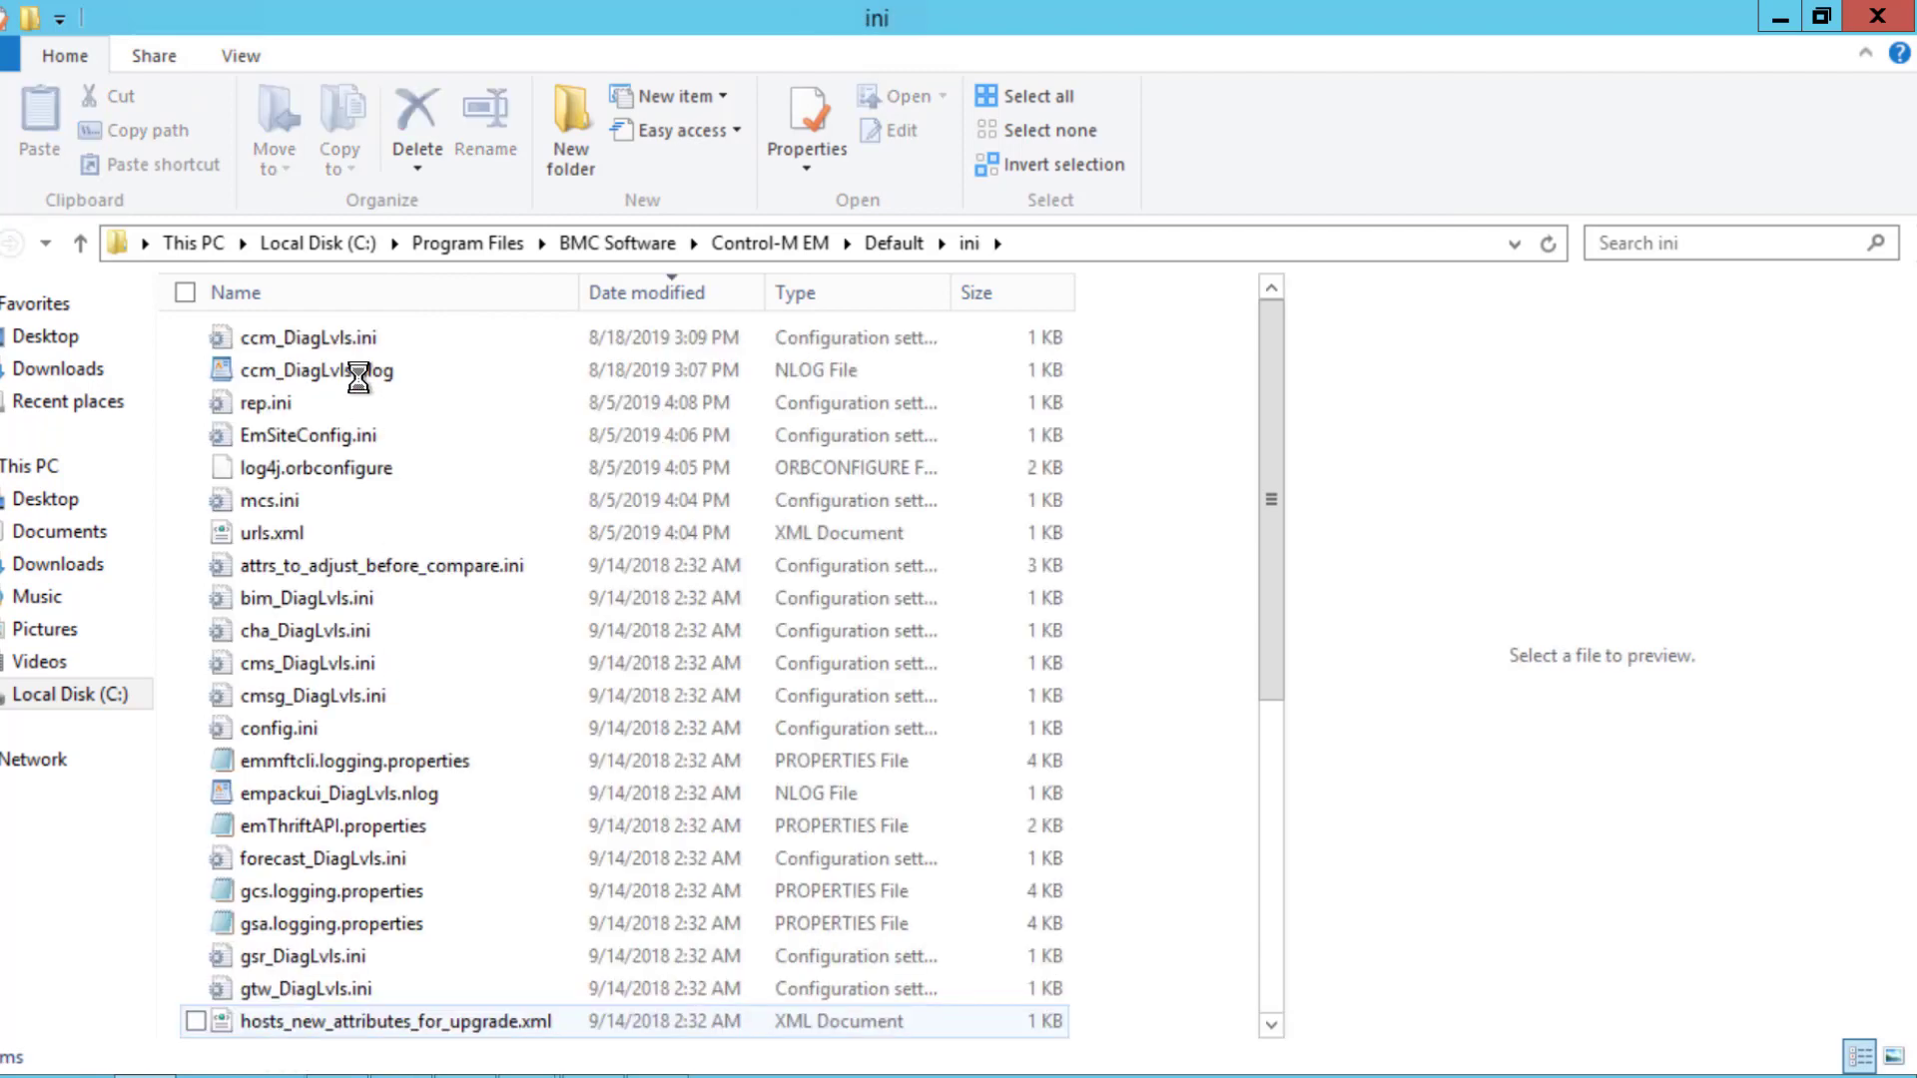
click(308, 338)
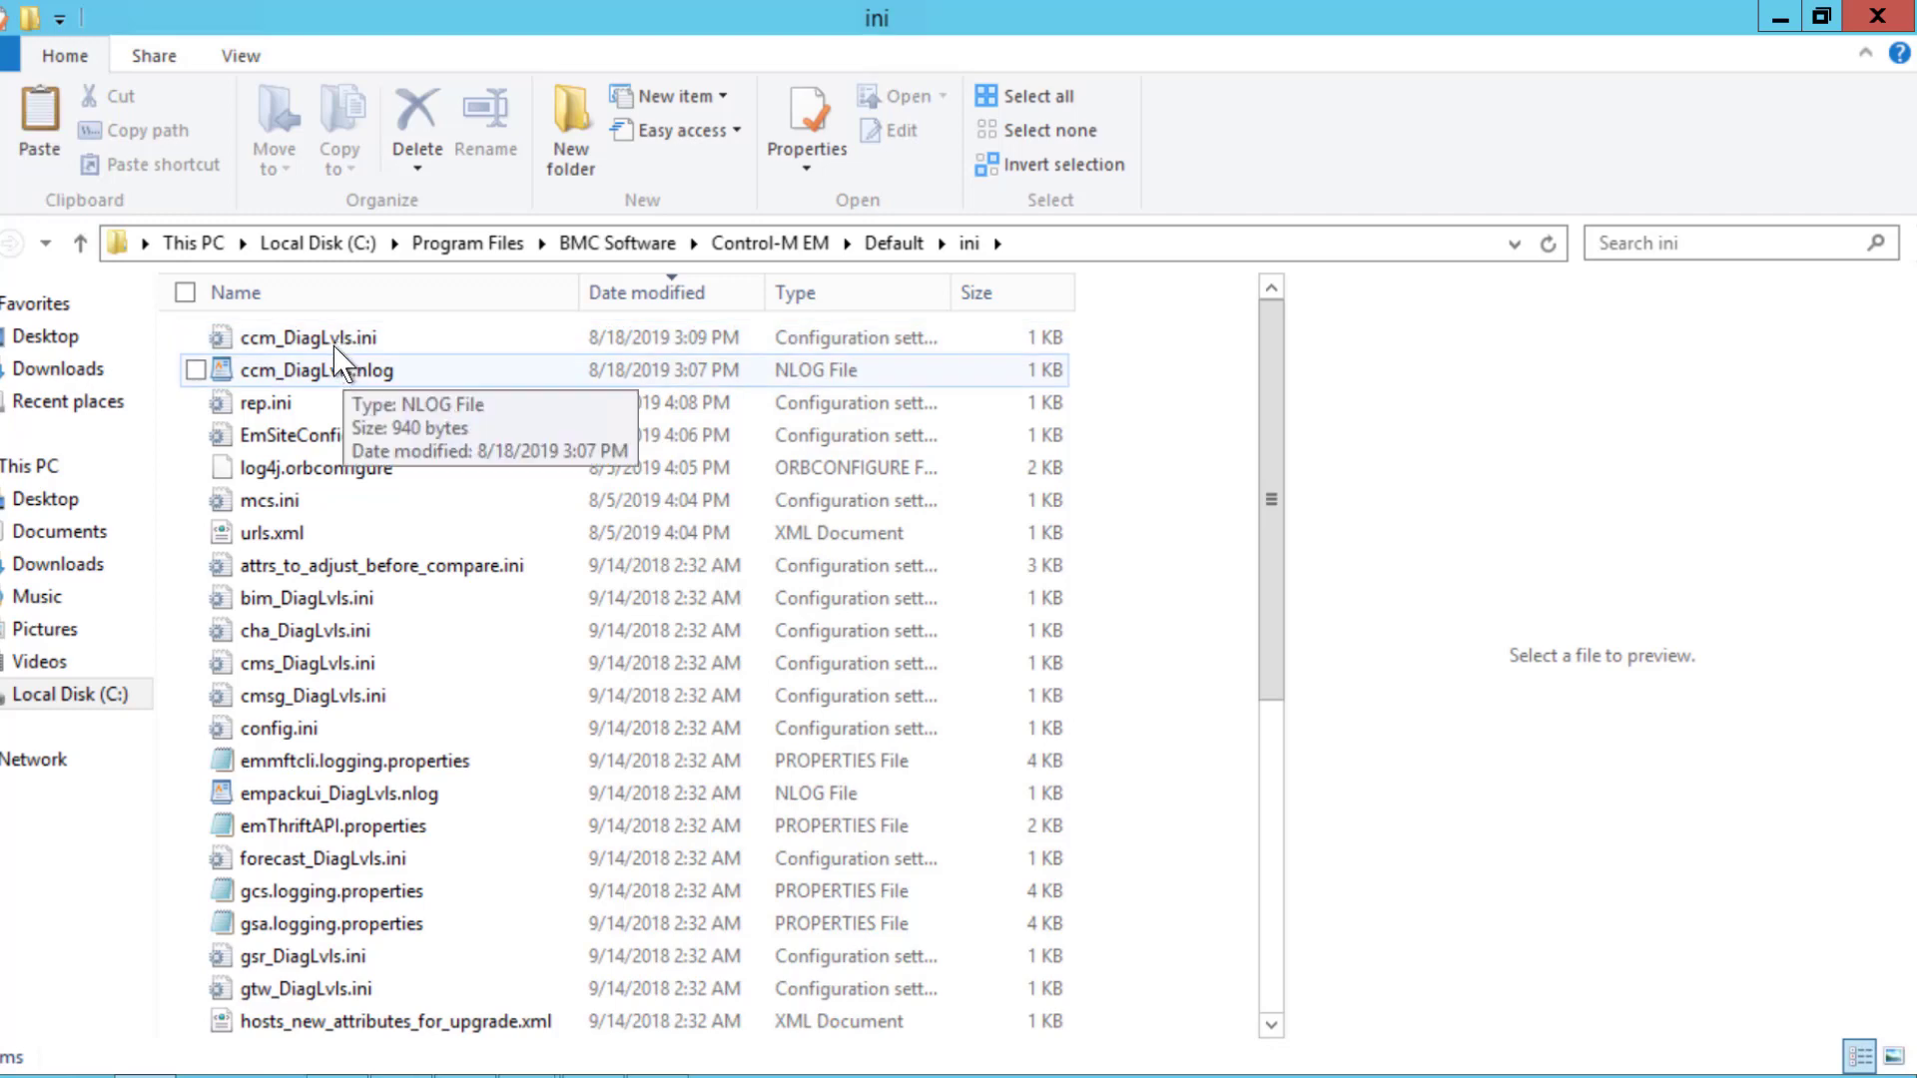
click(312, 338)
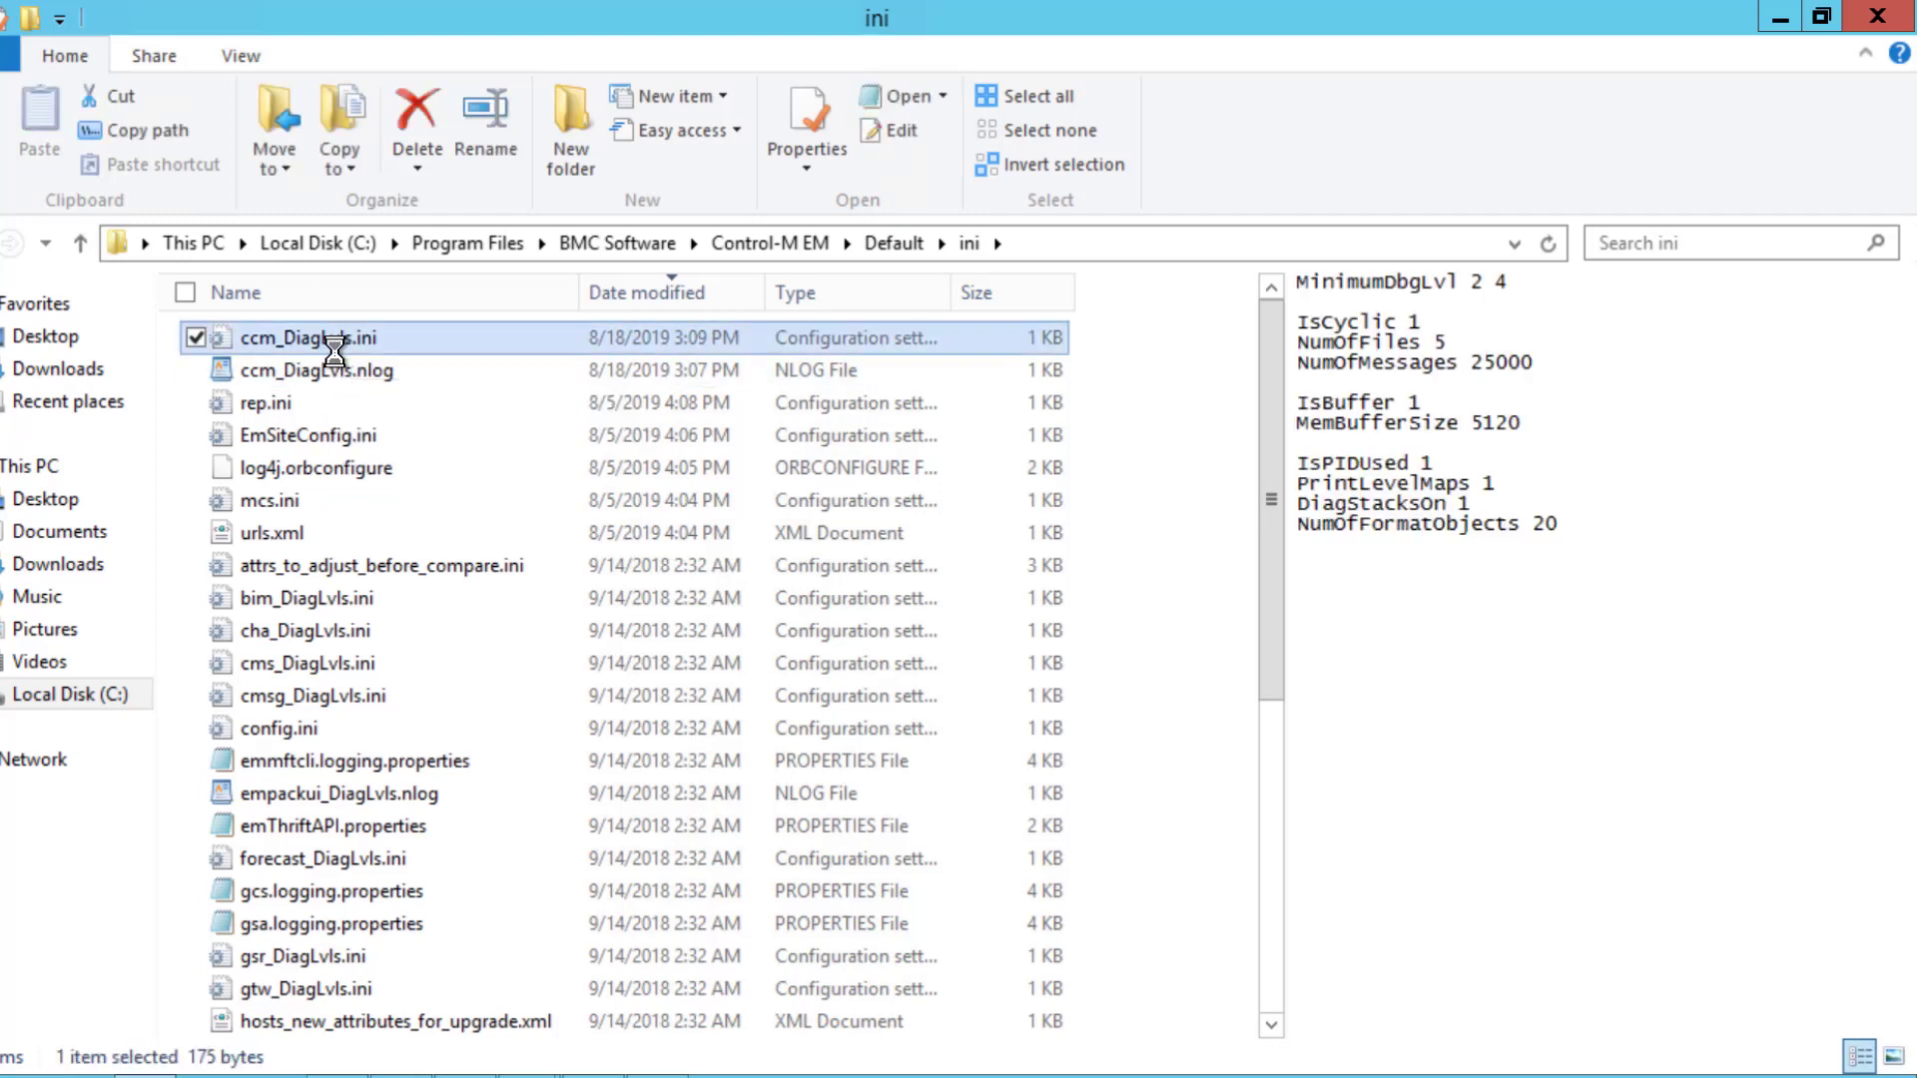
right_click(328, 337)
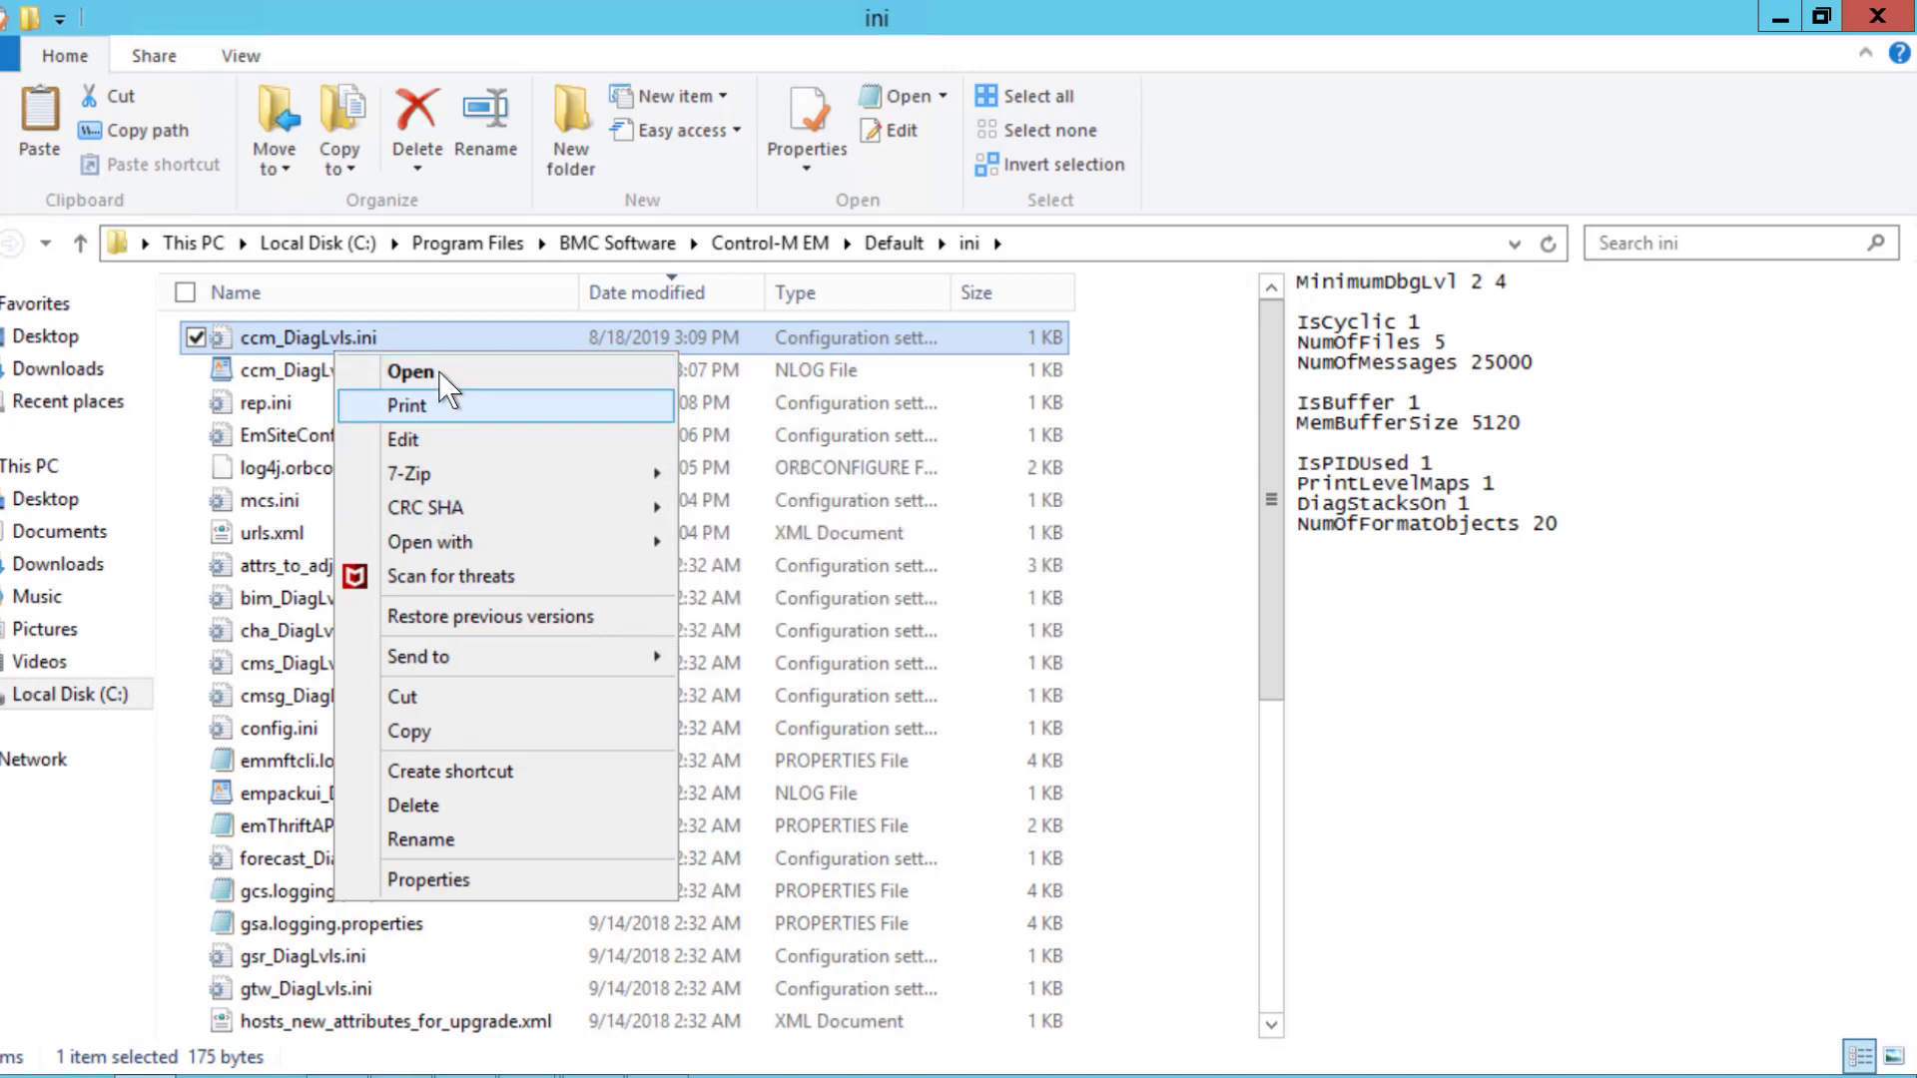
click(411, 372)
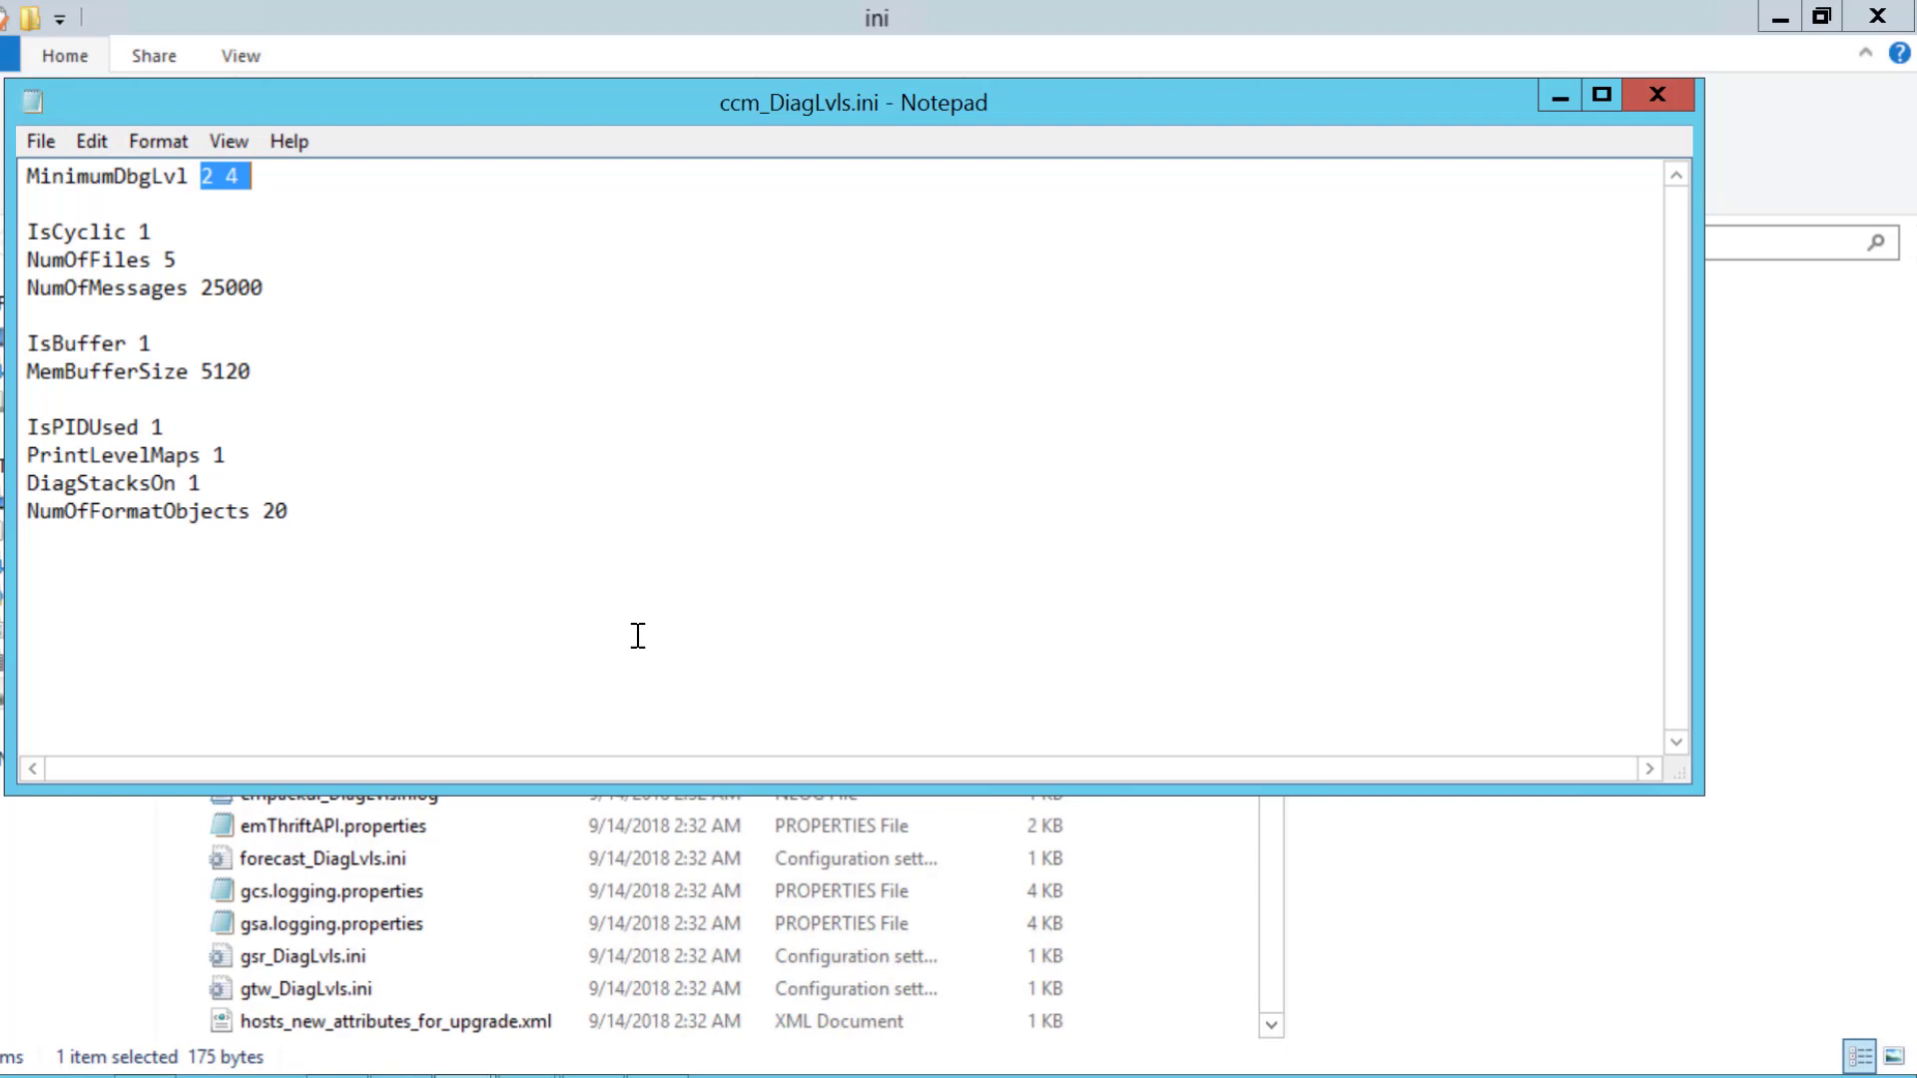
Step: Change MinimumDbgLvl to 7 7 and bring up ccm_DiagLvls.nlog with its Debug logger rules
text(7 7)
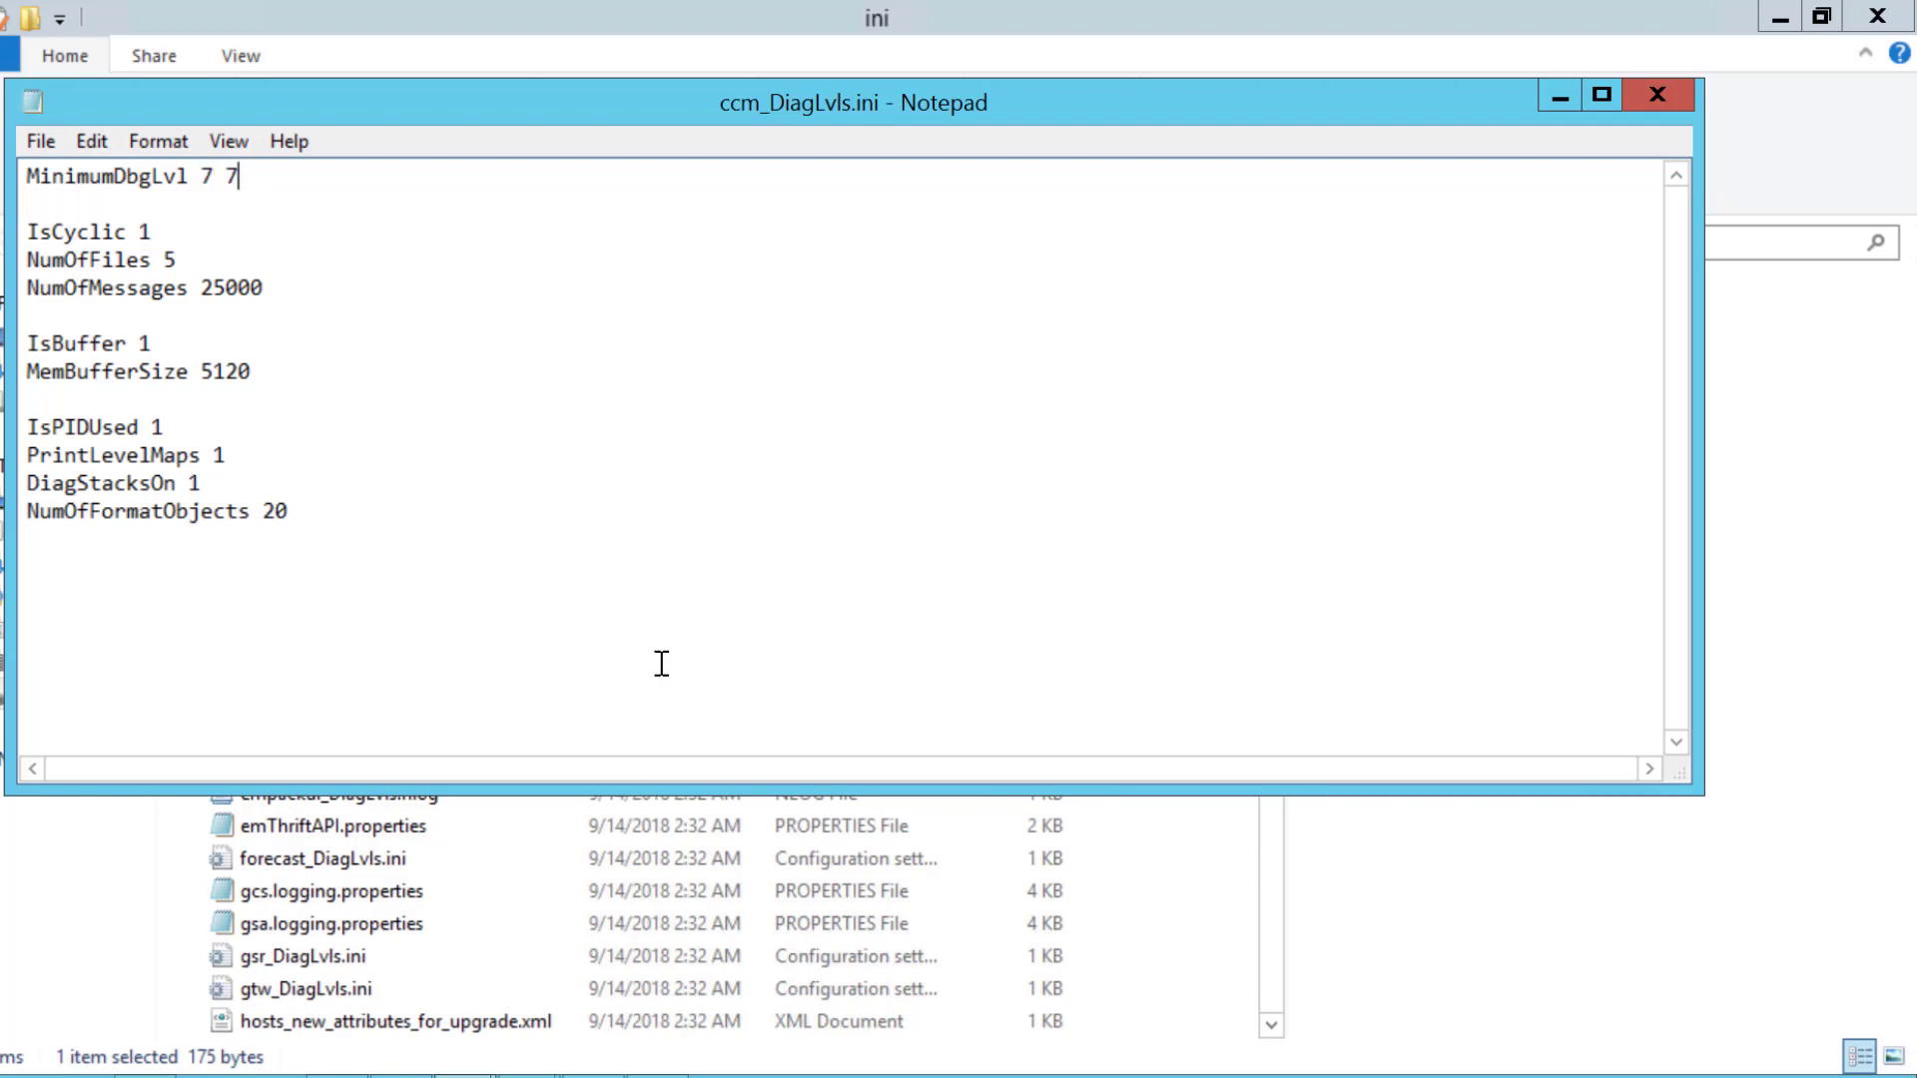
mouse_move(83, 200)
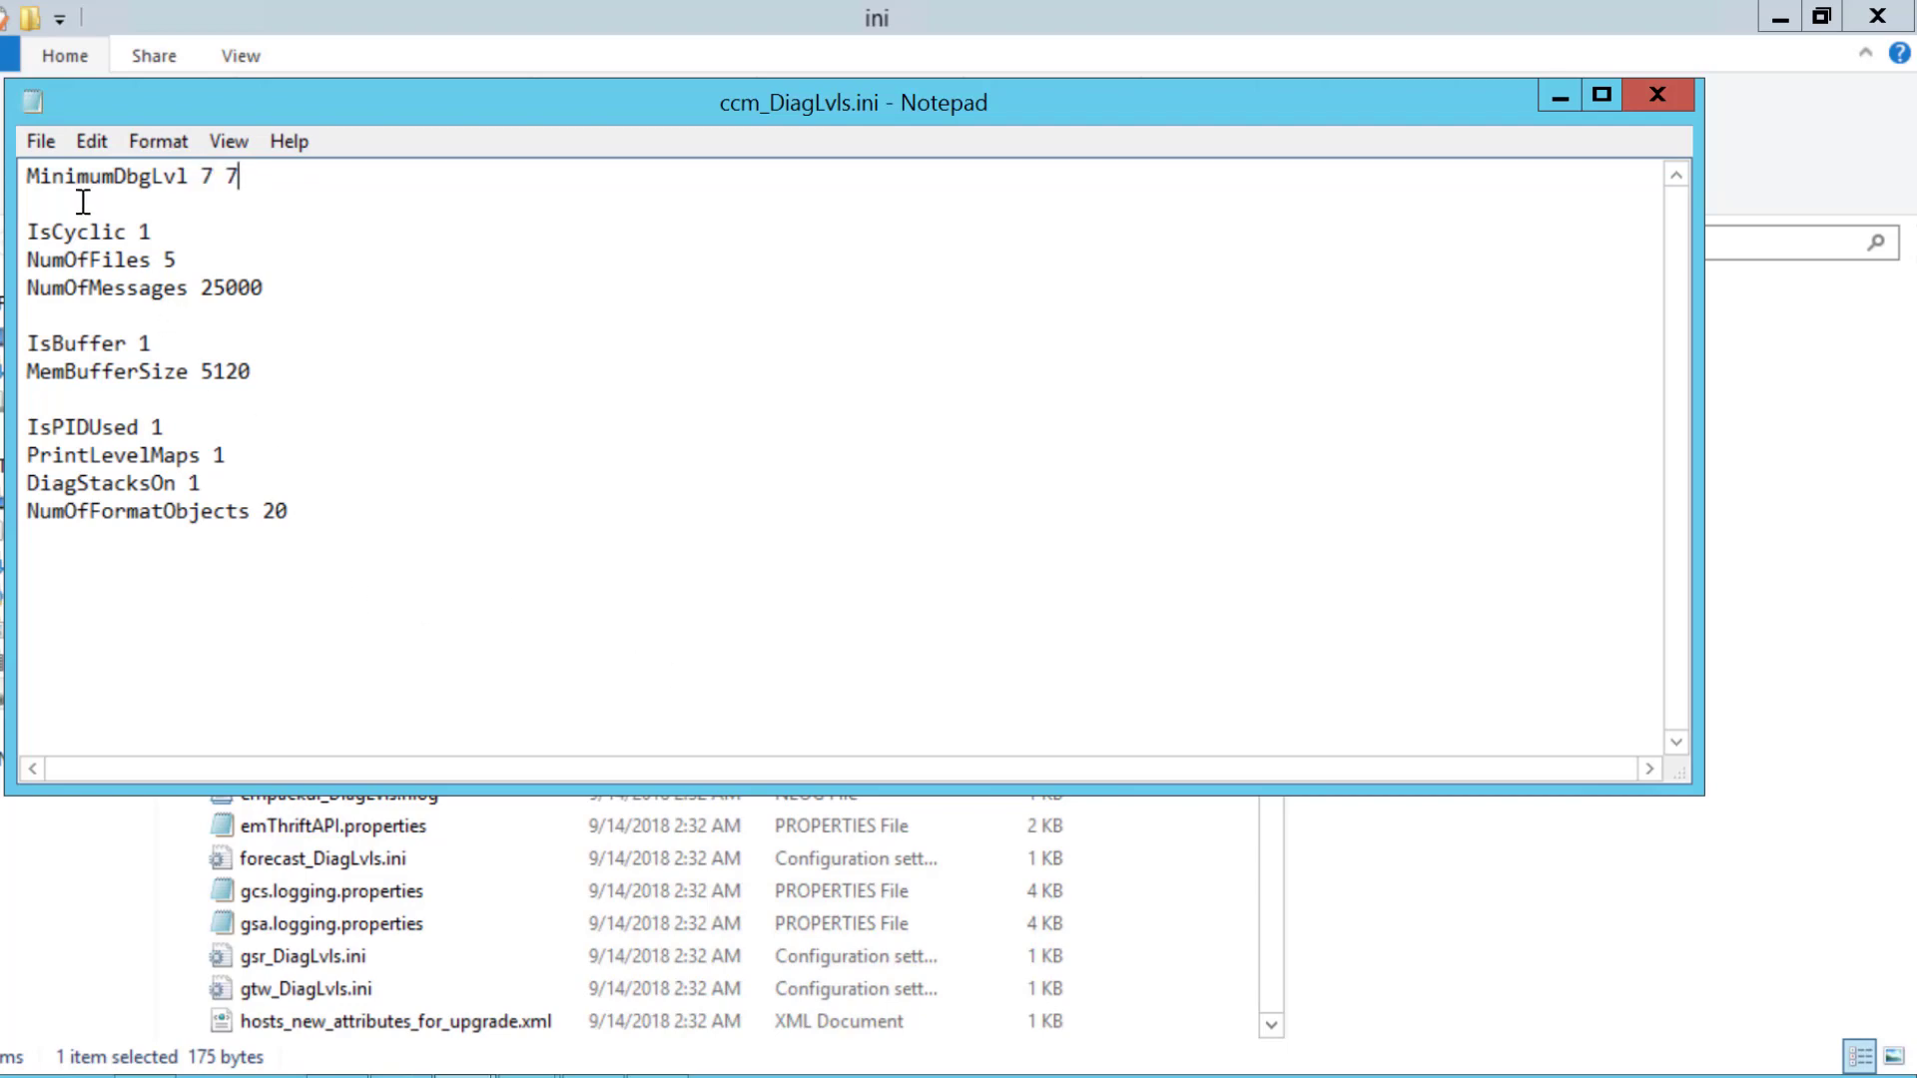
click(40, 140)
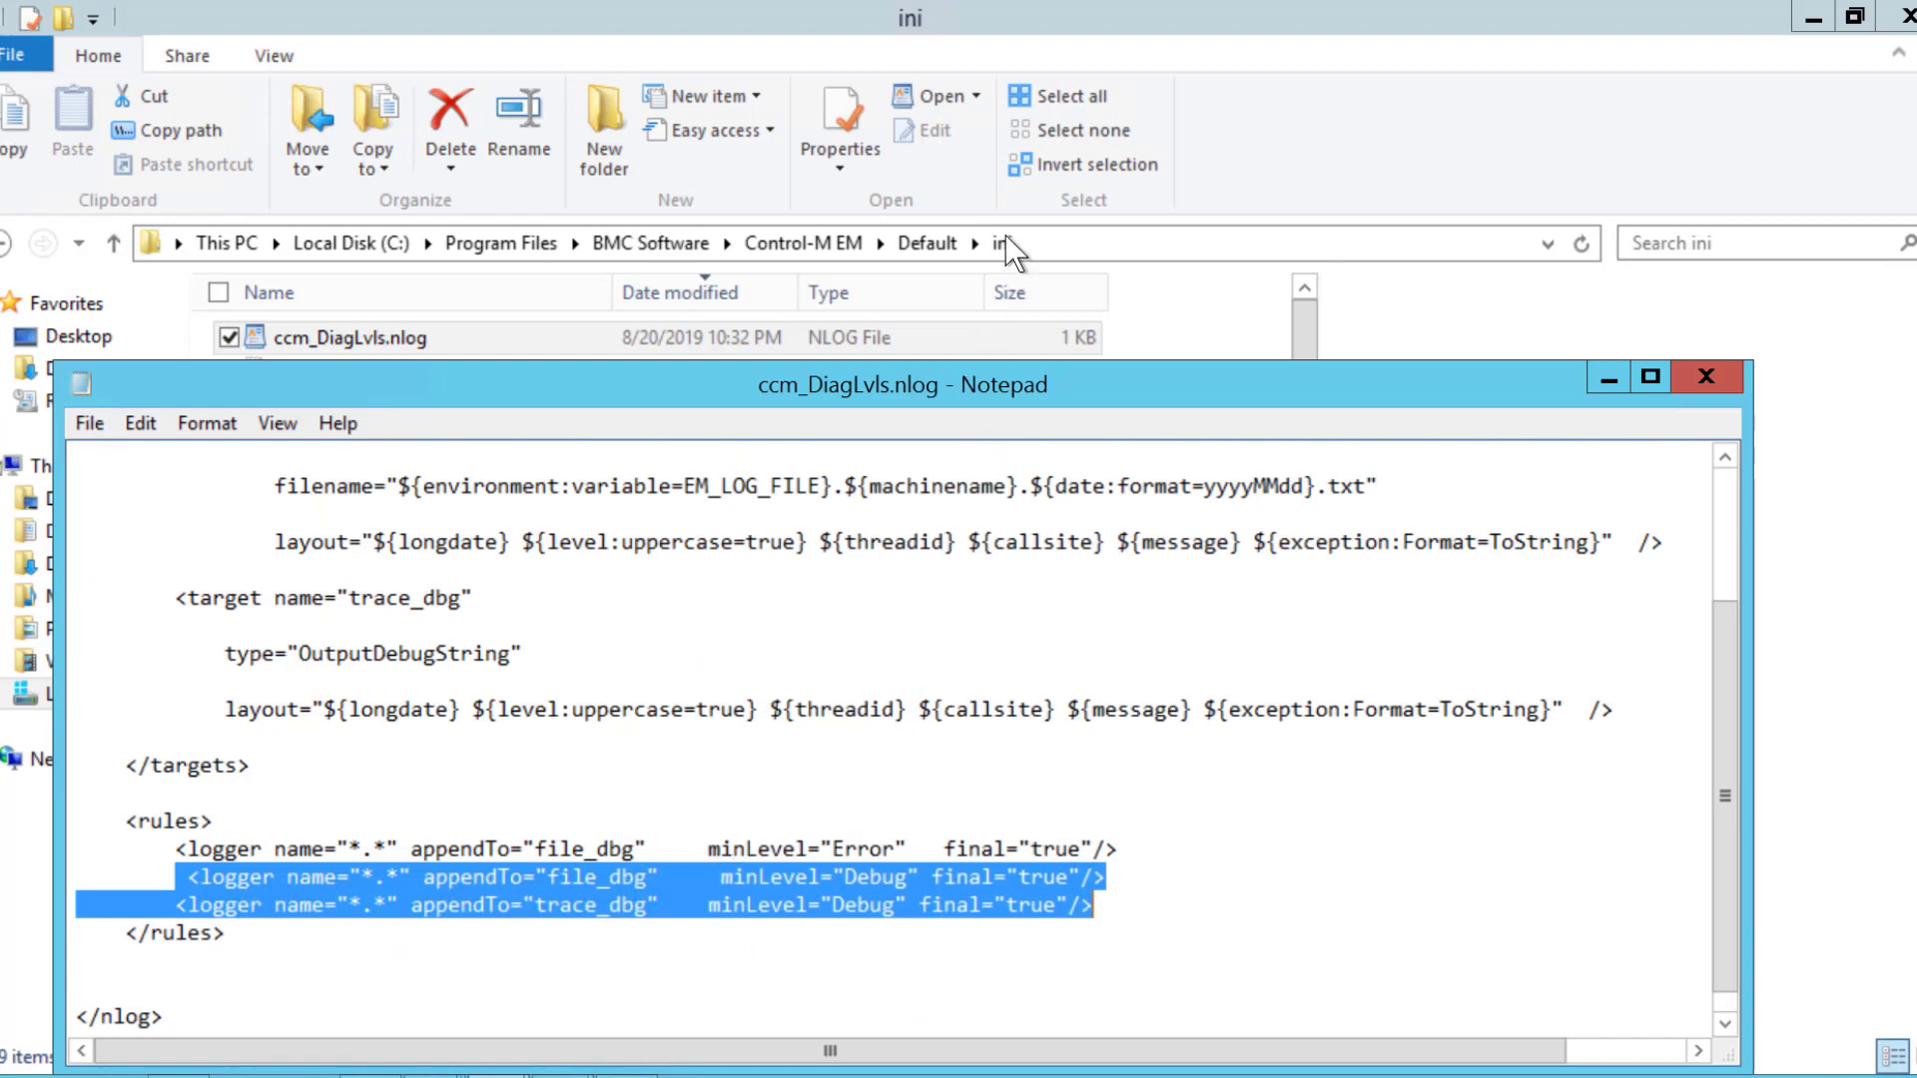
mouse_move(439, 383)
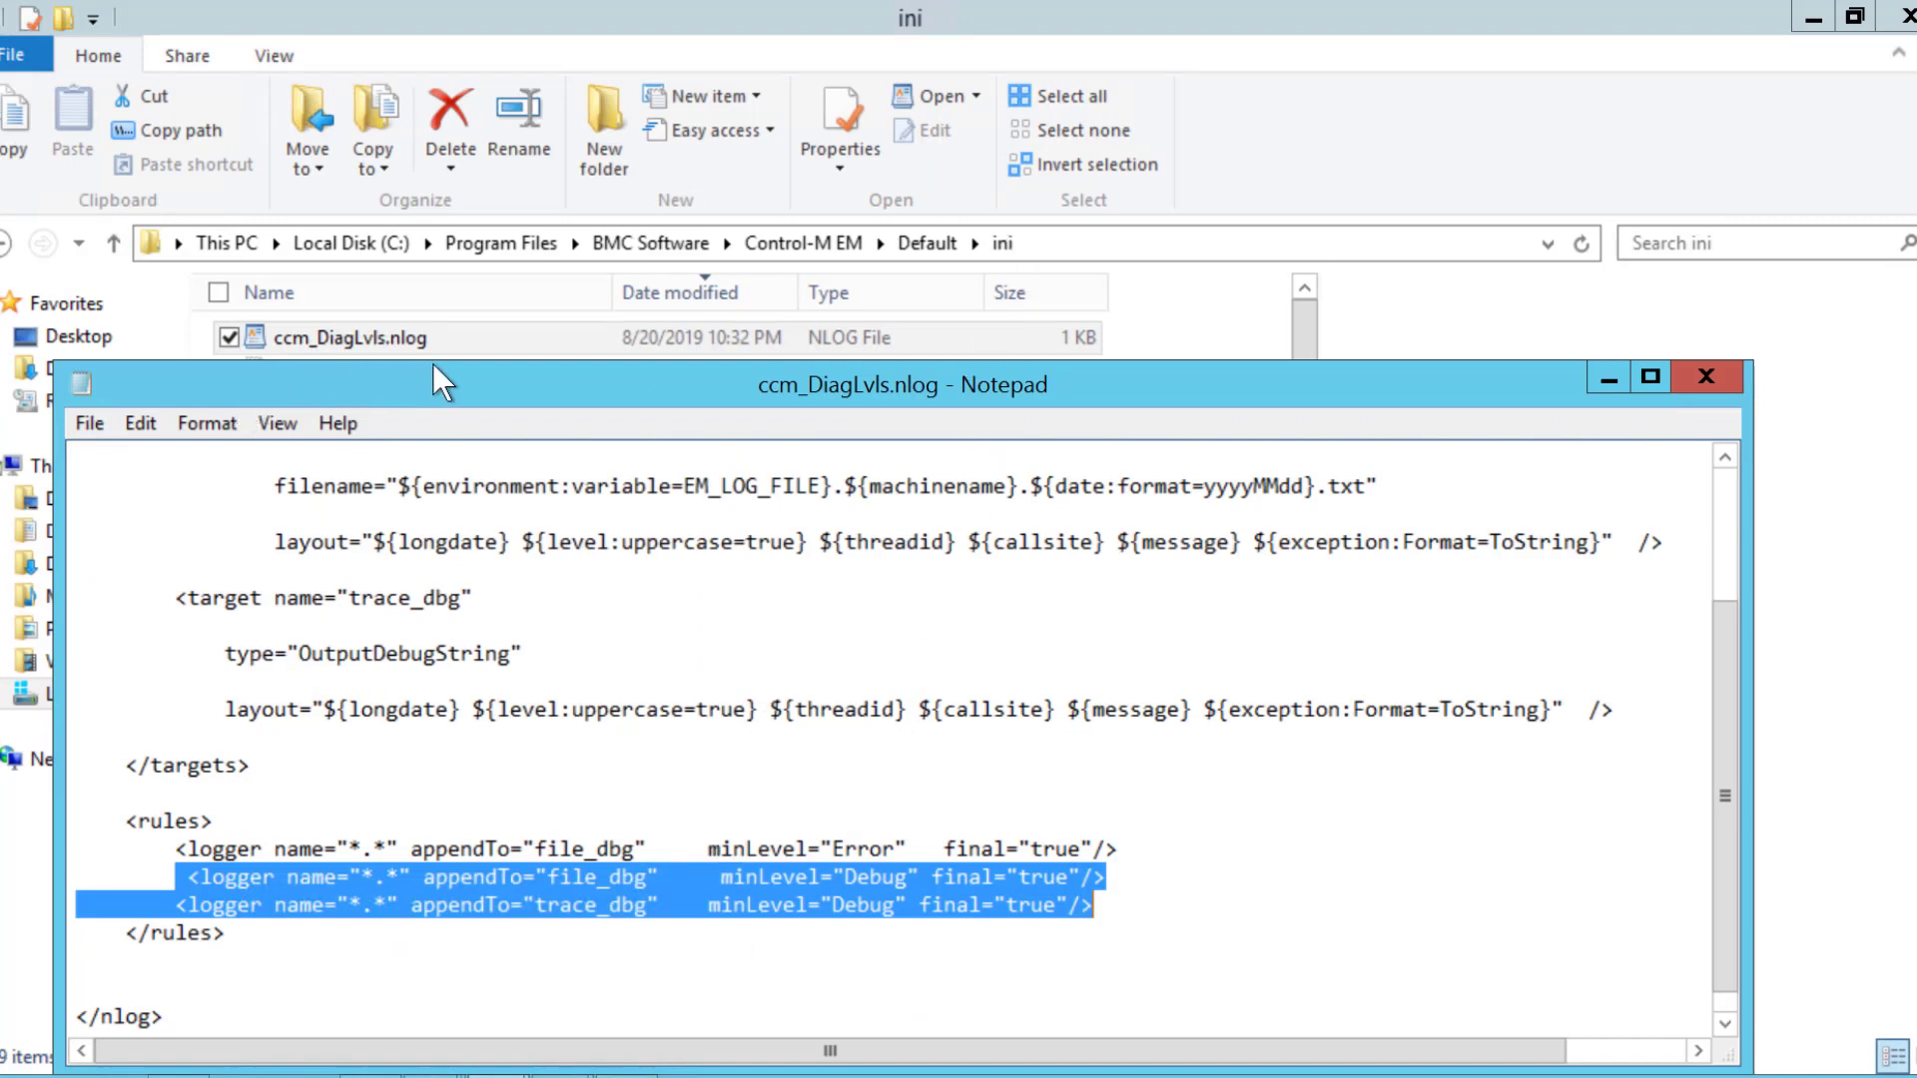
mouse_move(421, 819)
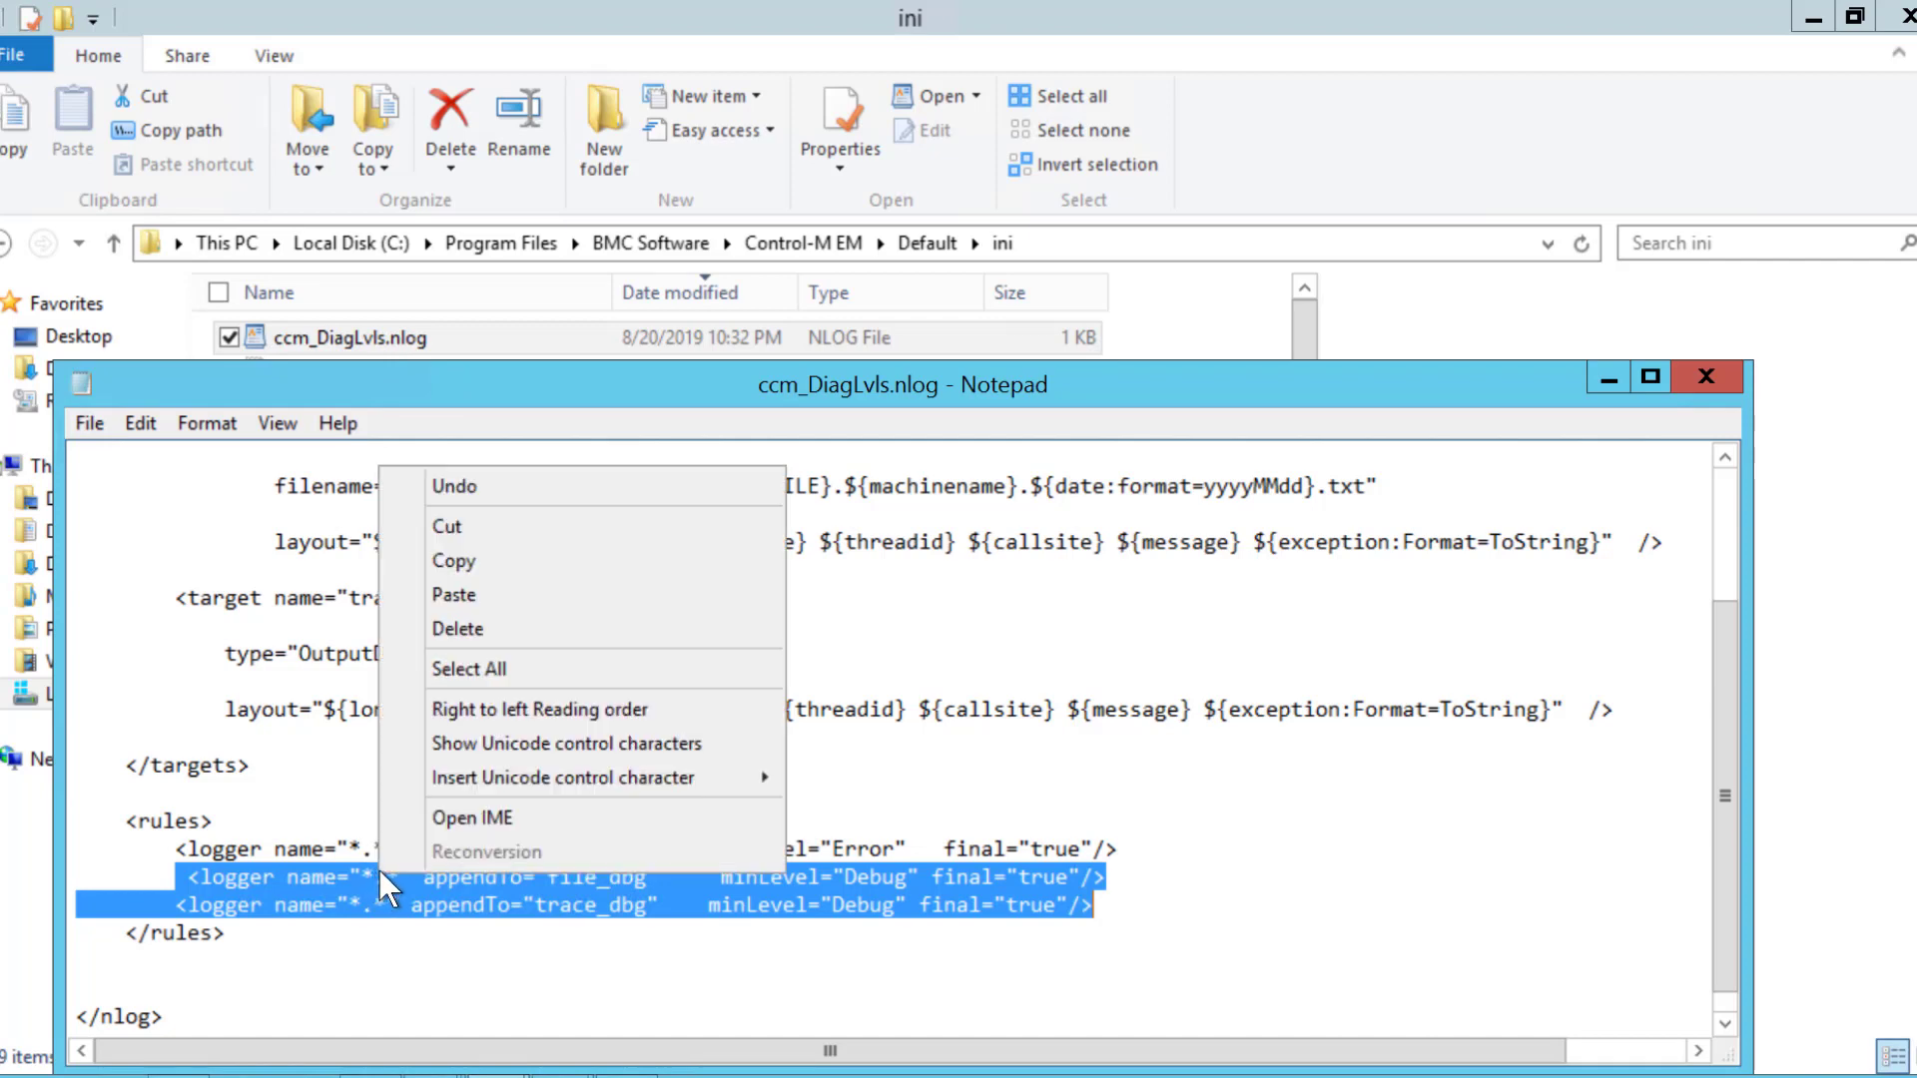
mouse_move(478, 559)
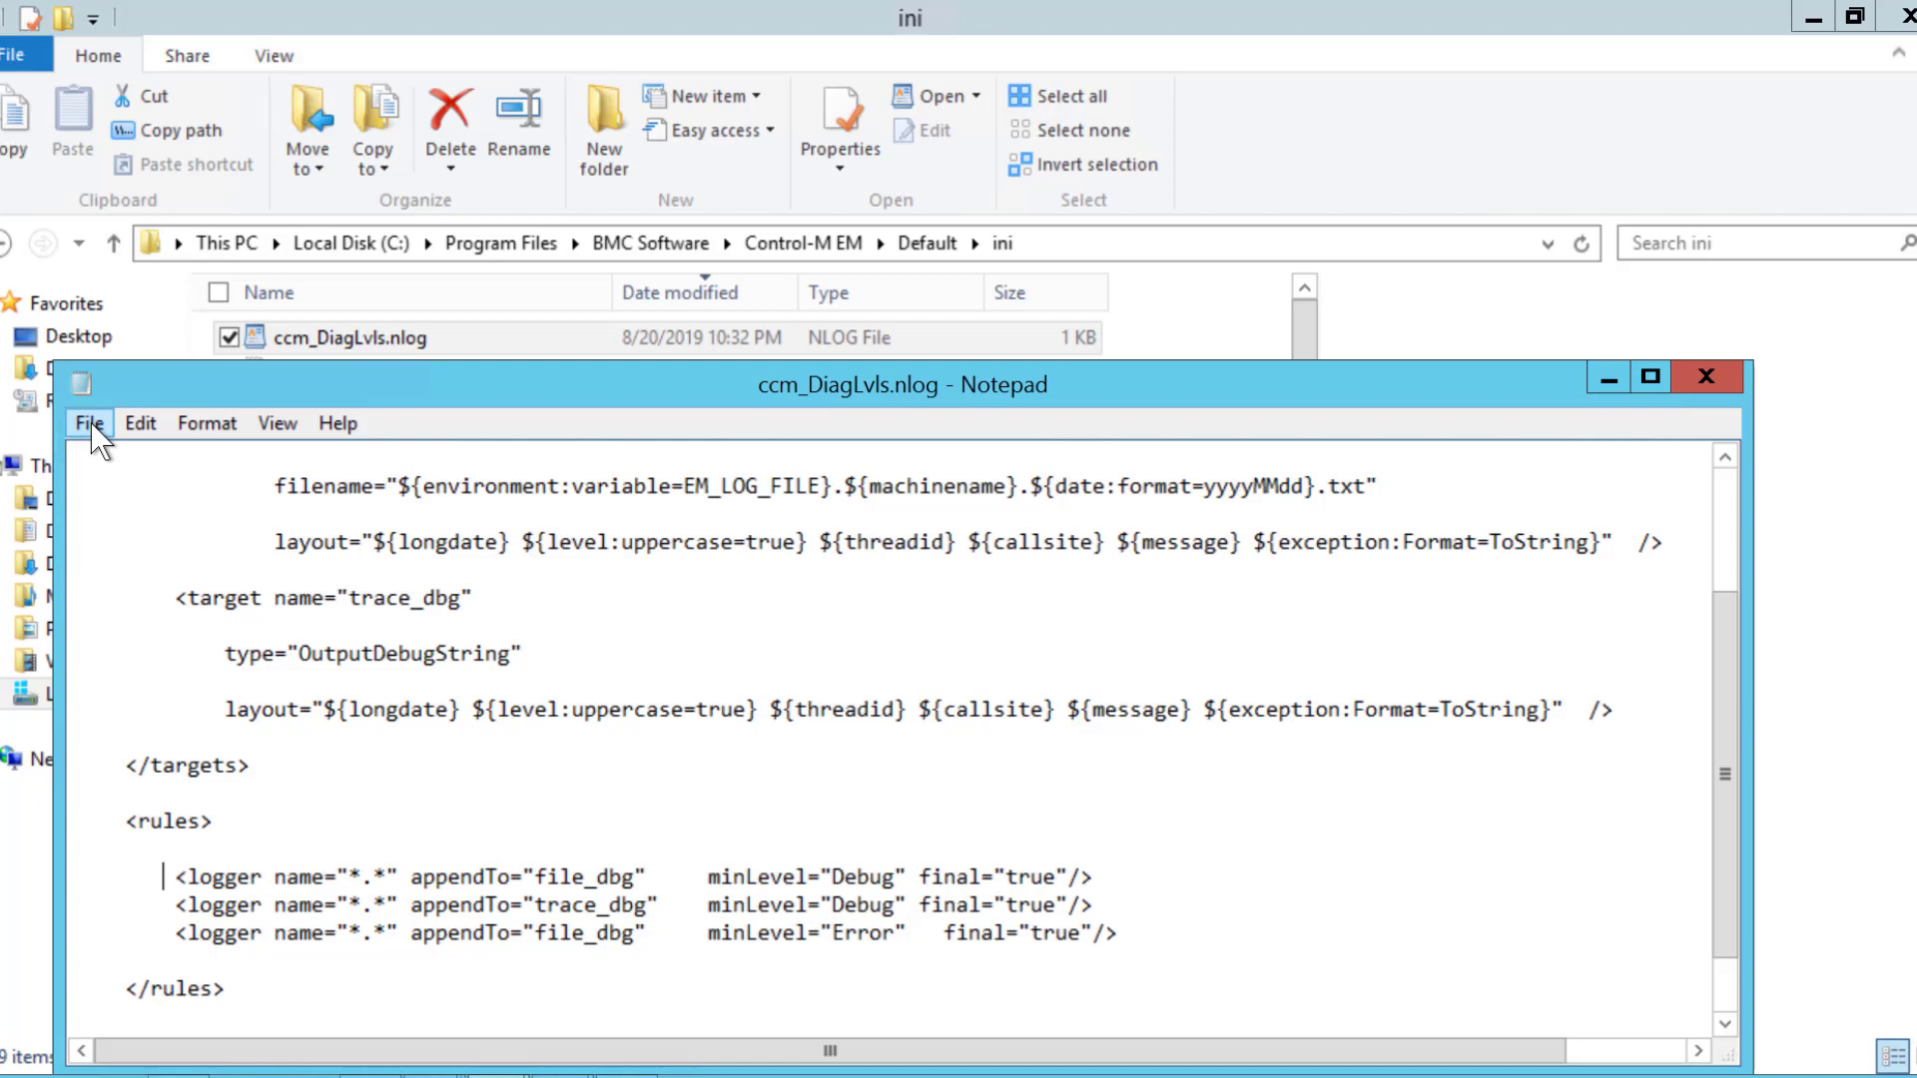
Step: Save ccm_DiagLvls.nlog with the two Debug logger rules above the Error rule
click(88, 423)
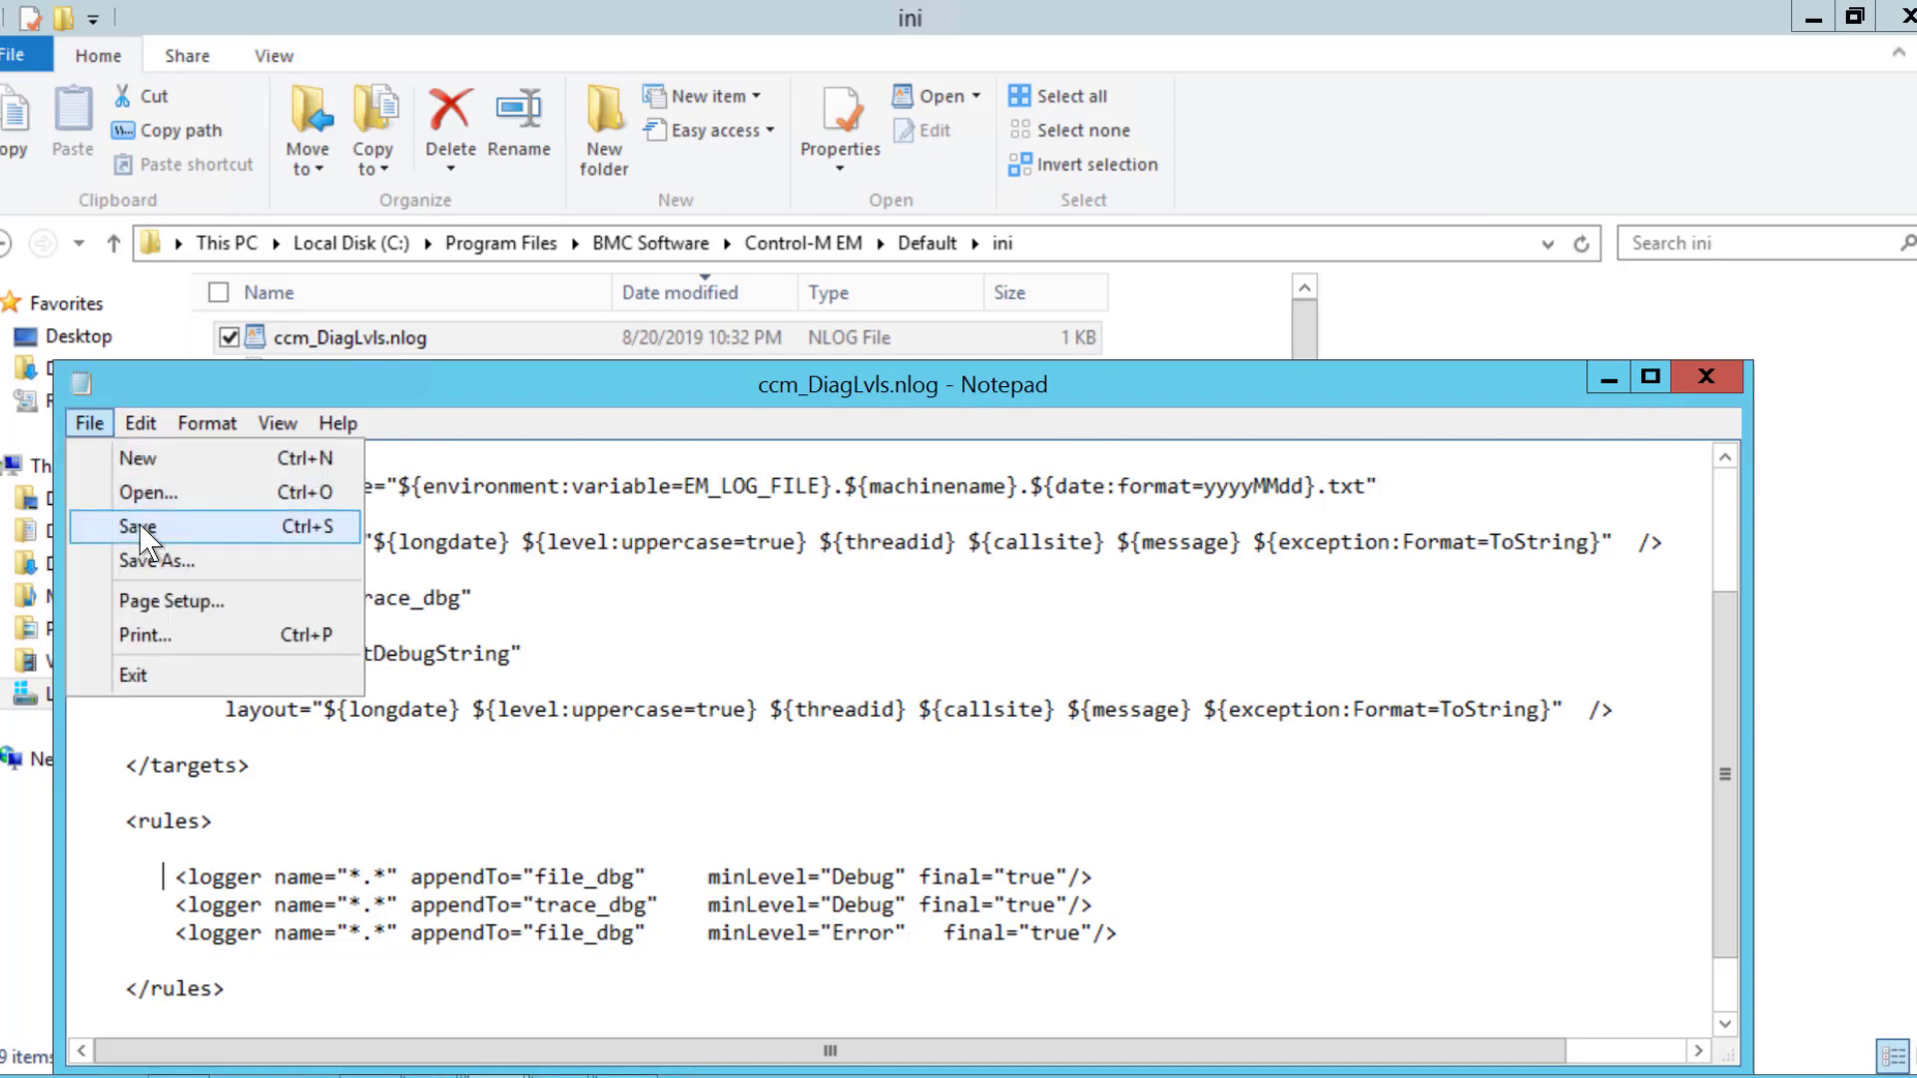
click(138, 527)
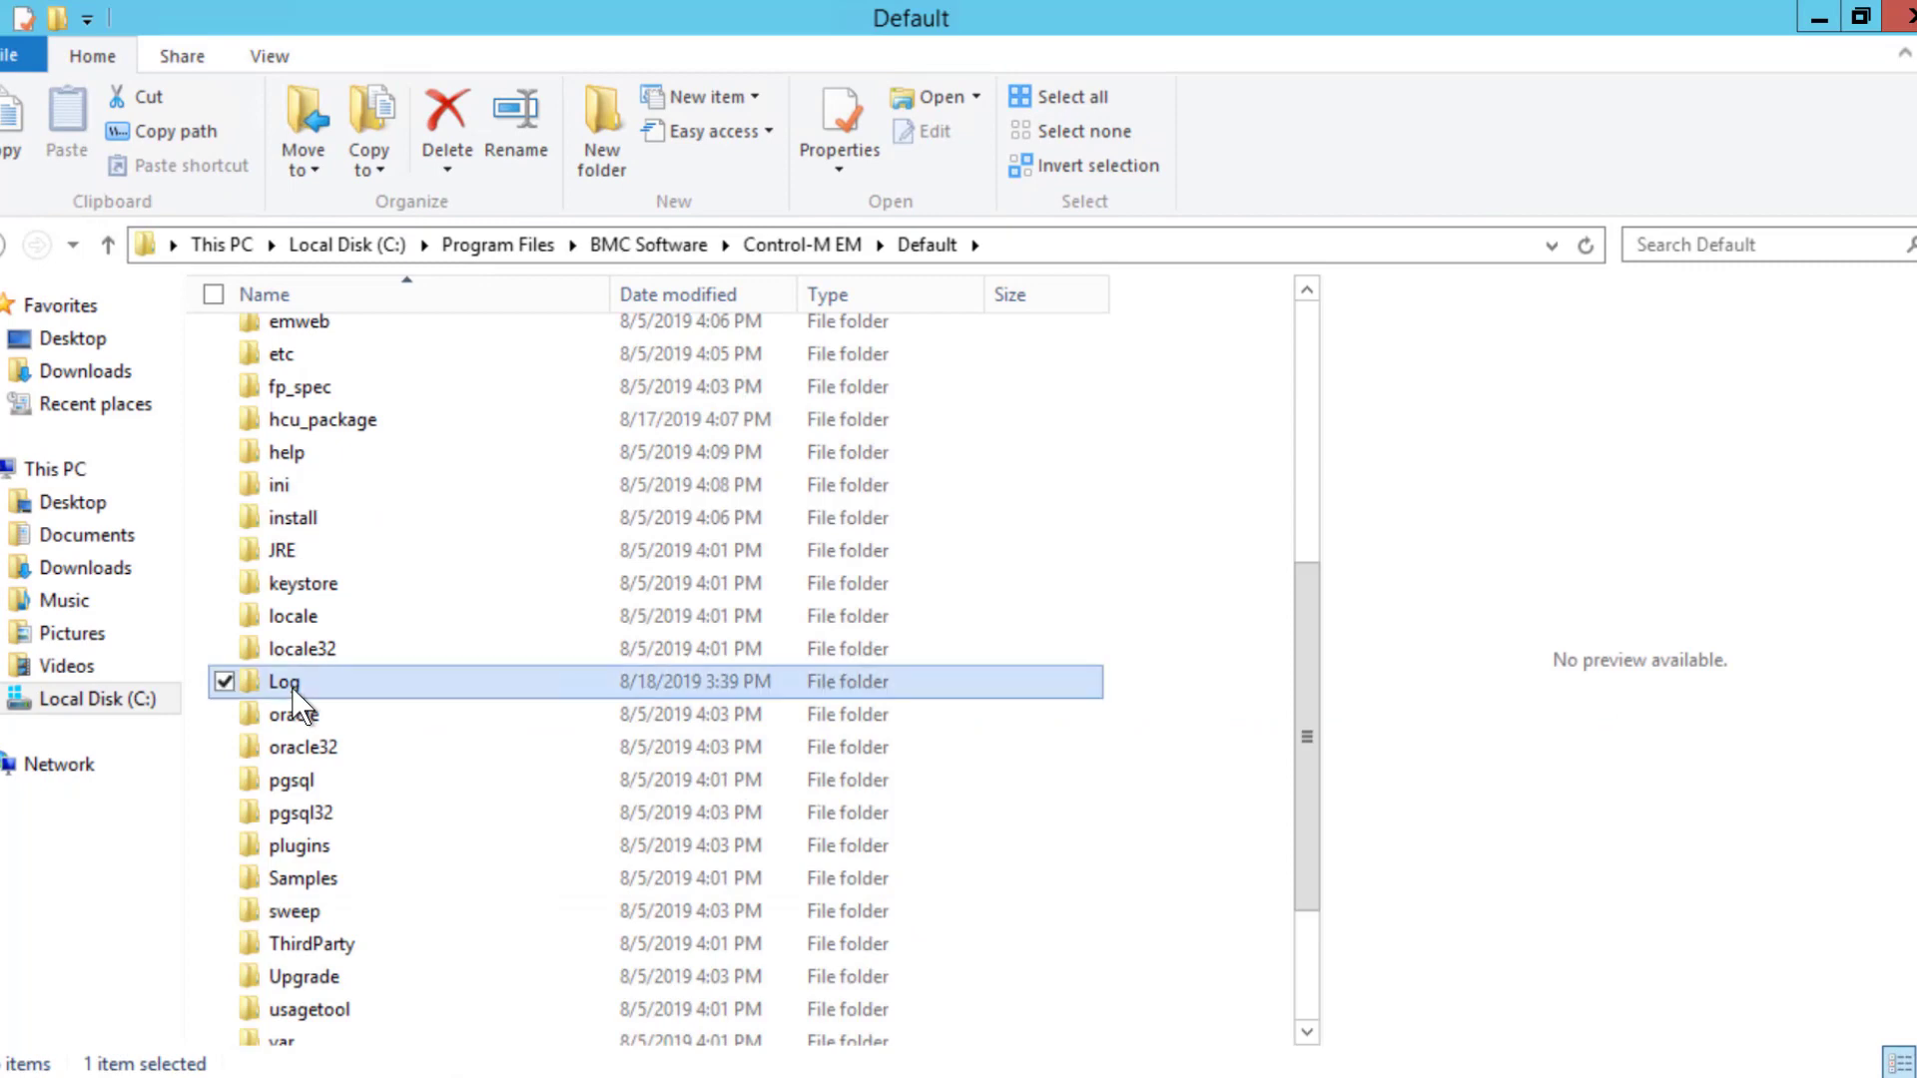
Step: In the Log folder, preview ccm_diag_nlog...20190818.txt with DEBUG entries and wa_4336_details.log
double_click(284, 681)
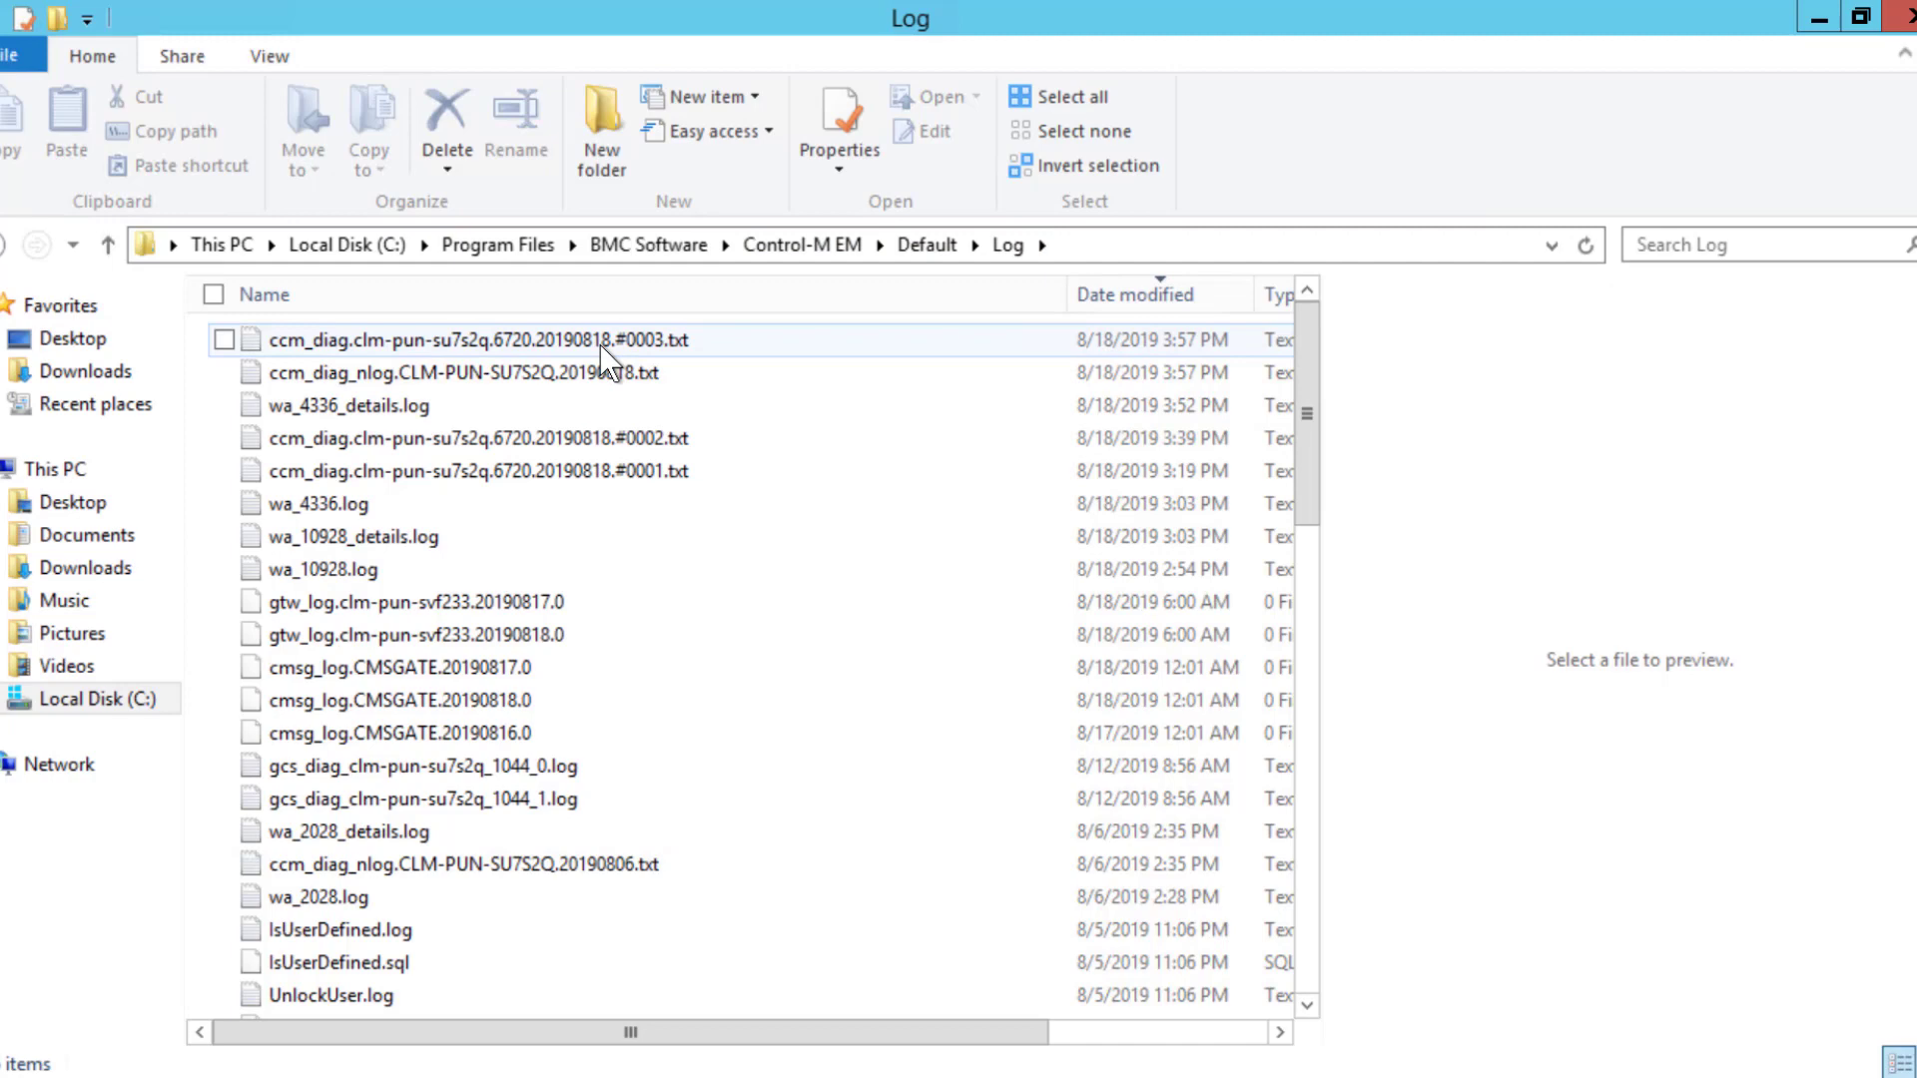
click(459, 374)
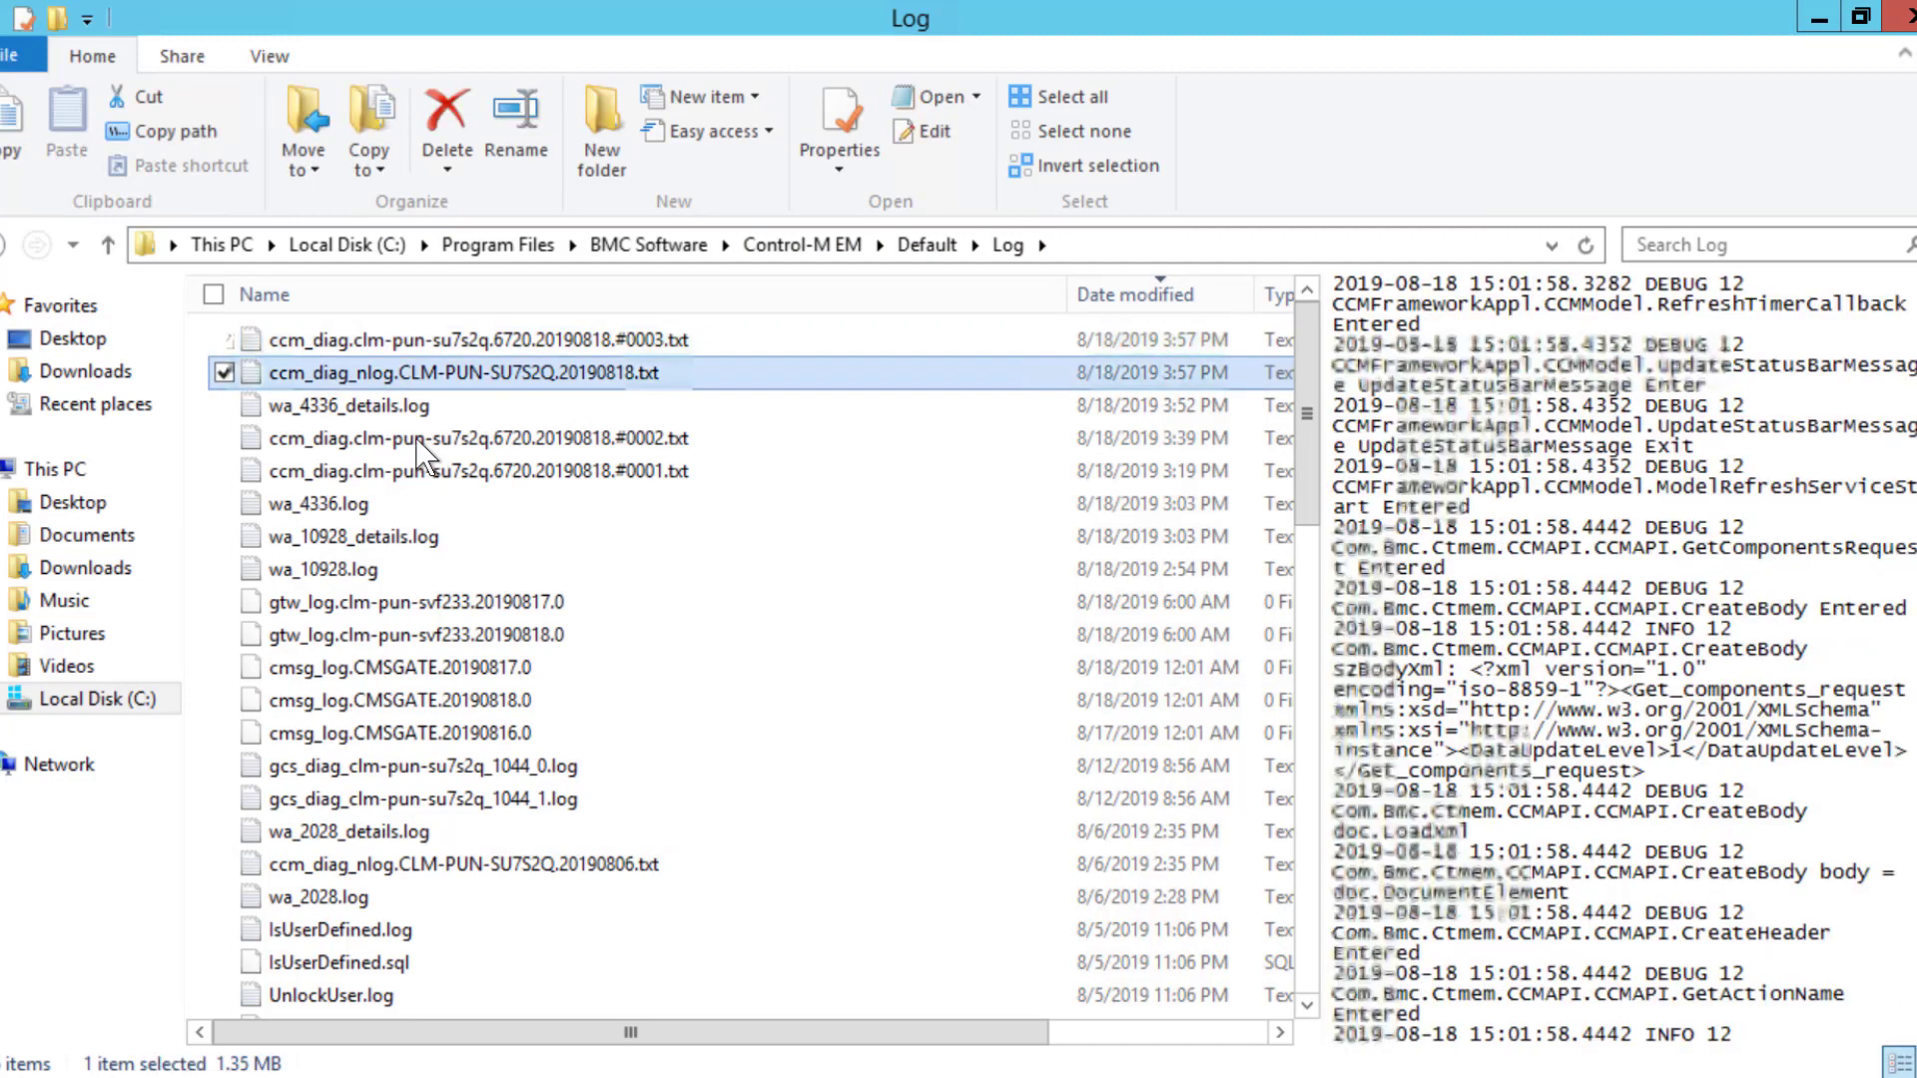
click(347, 406)
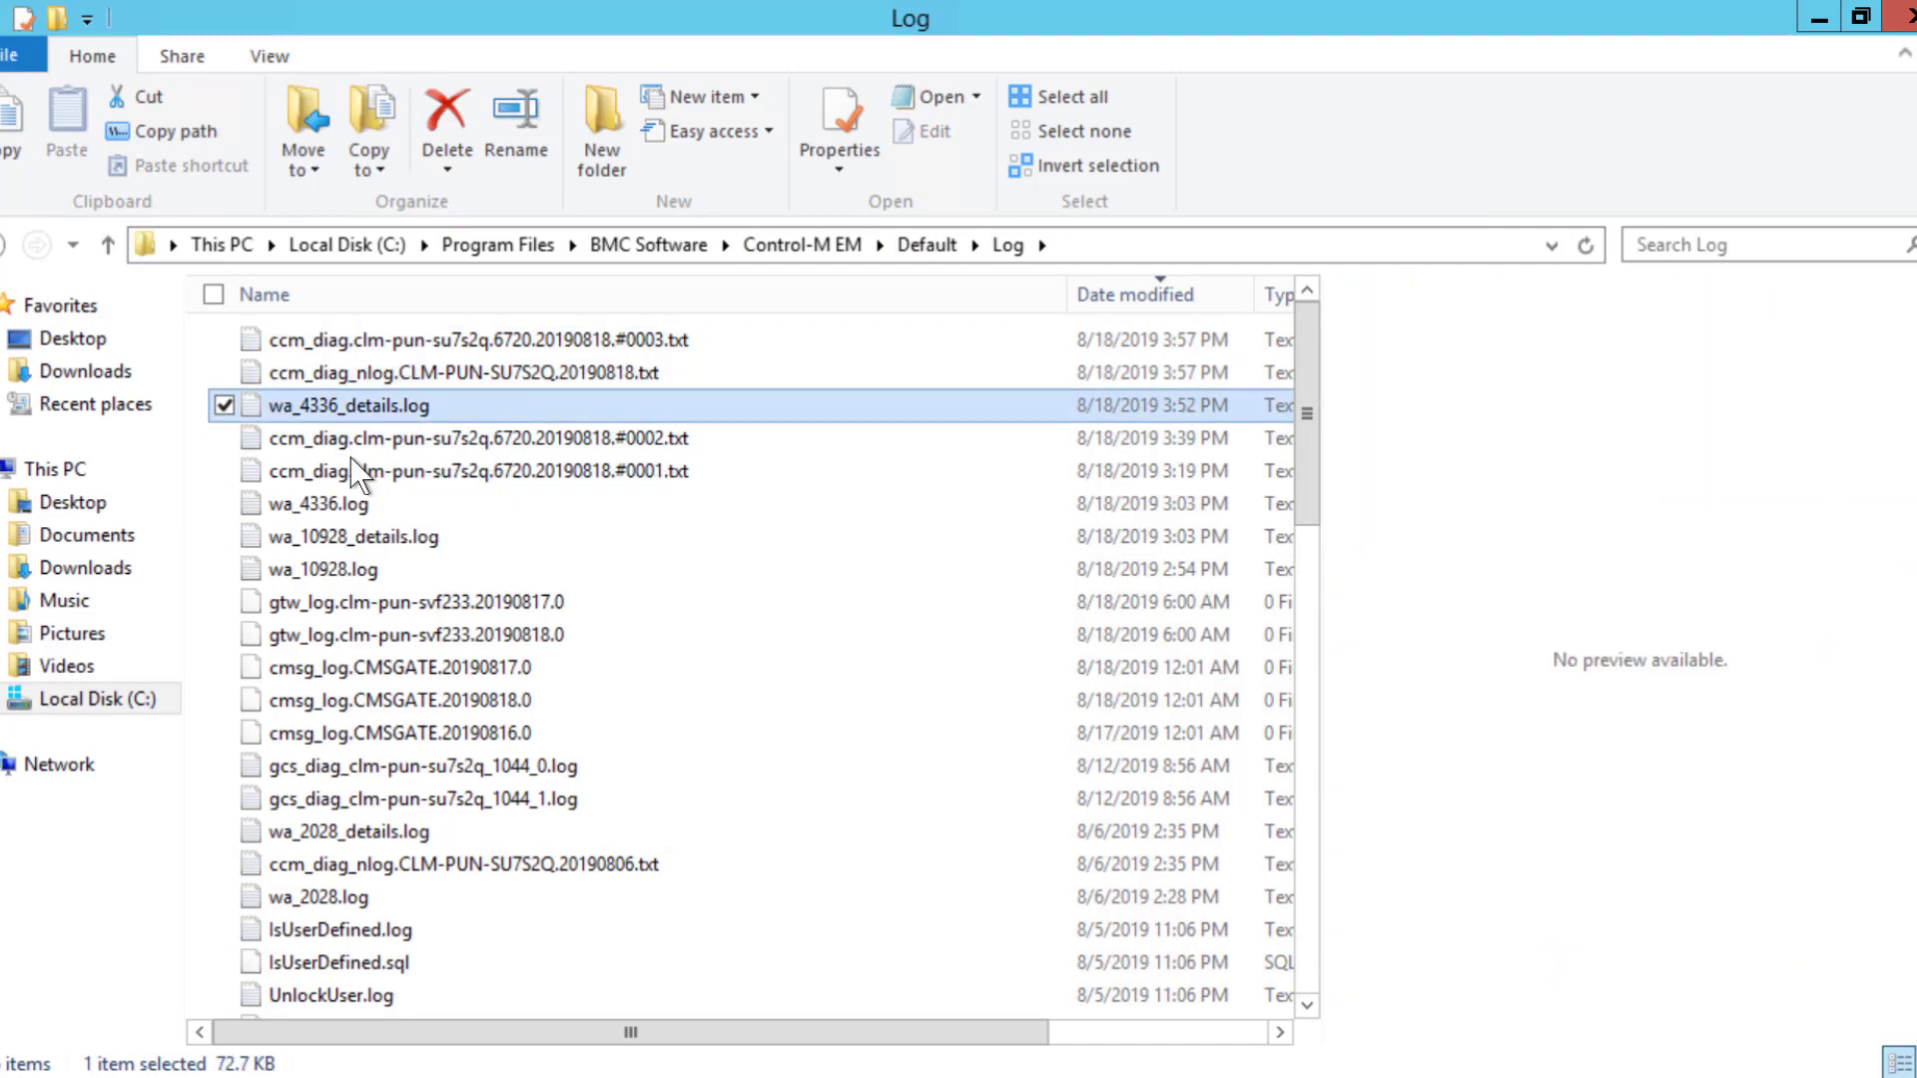